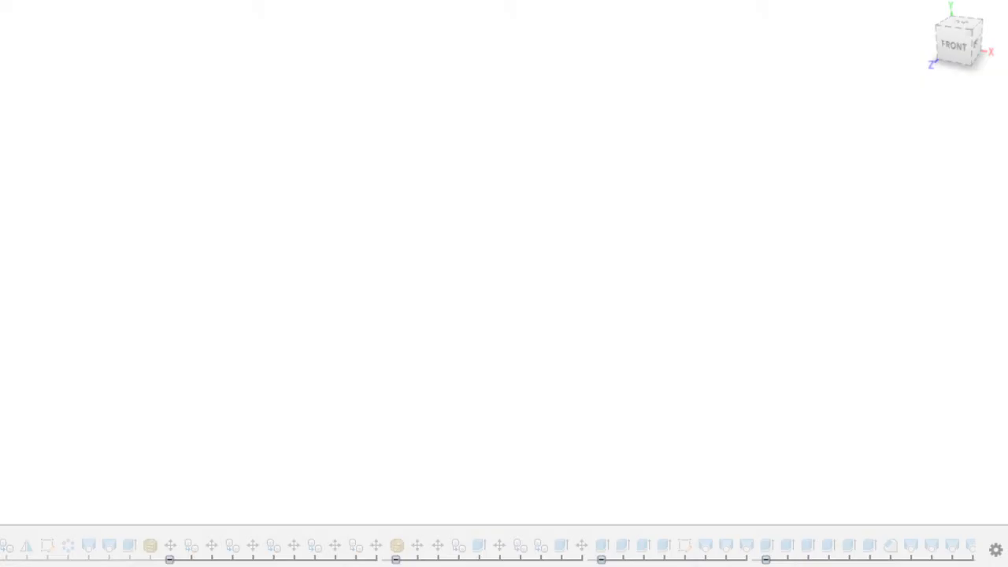
mouse_move(73, 403)
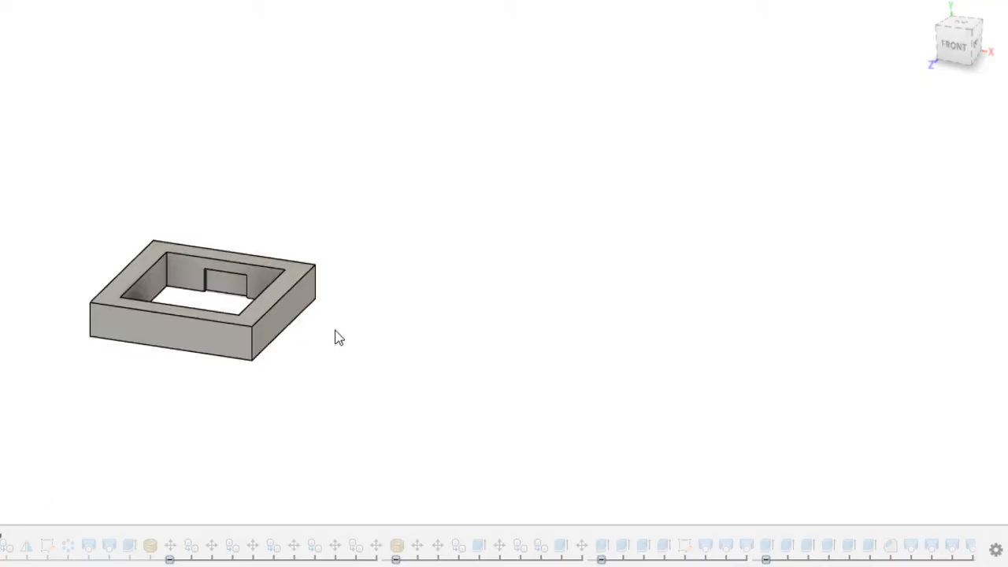
- Orbit around the single switch holder to see its inner notch from another side
left_click_drag(339, 339, 313, 369)
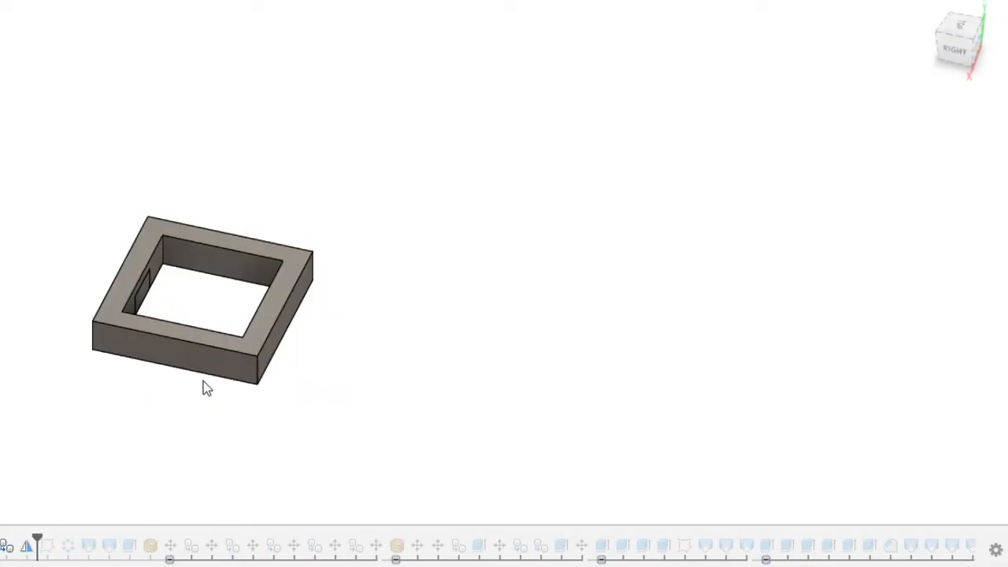
- Zoom in on the holder and open its base sketch with the 19.00 and 13.90 squares
left_click_drag(208, 387, 331, 292)
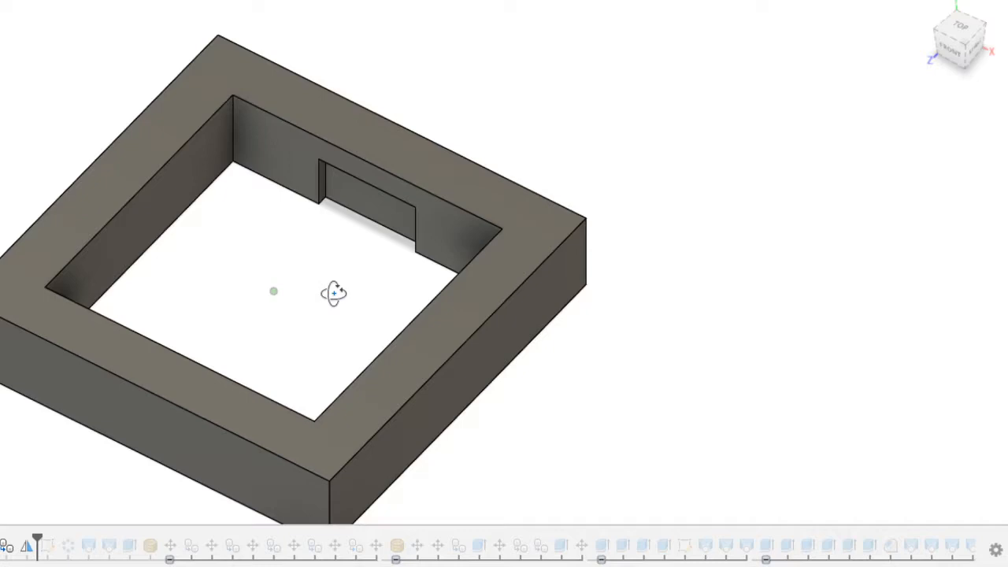
left_click_drag(332, 291, 199, 353)
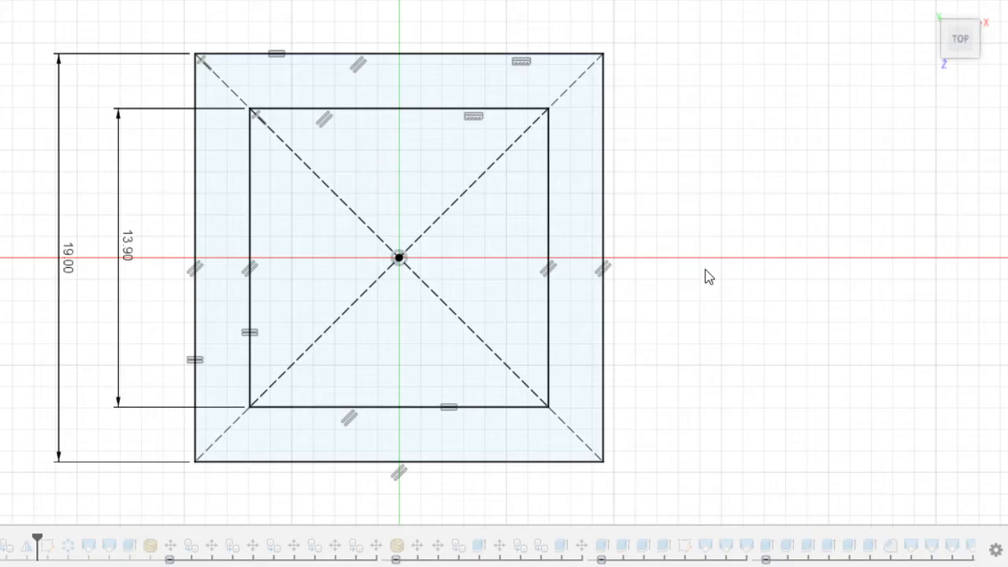
mouse_move(145, 250)
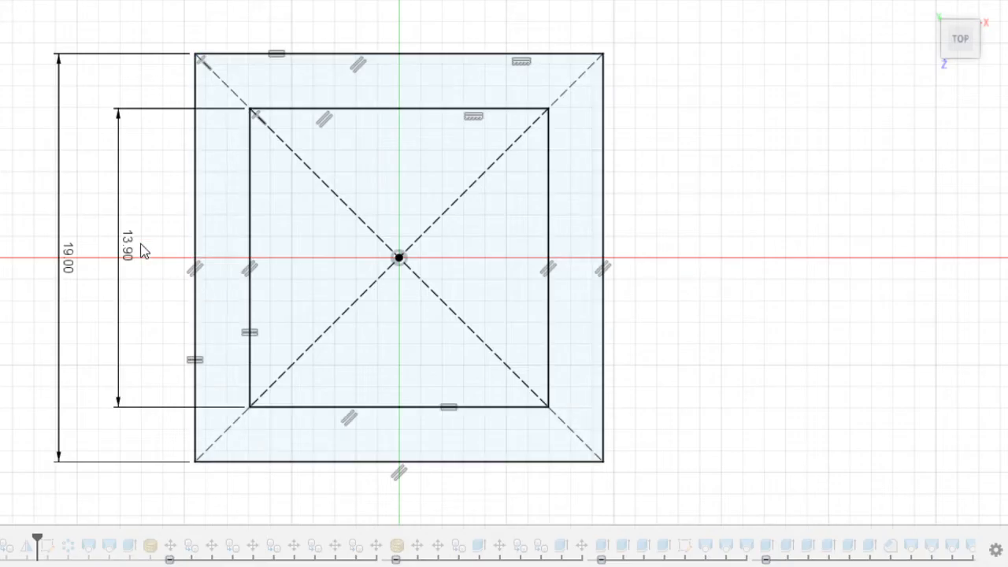
left_click(128, 252)
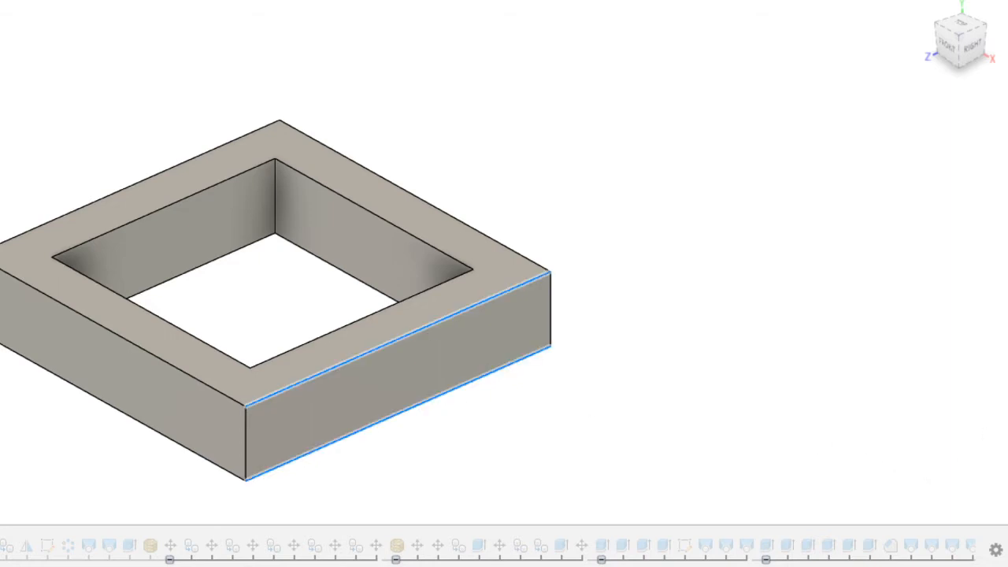
mouse_move(633, 312)
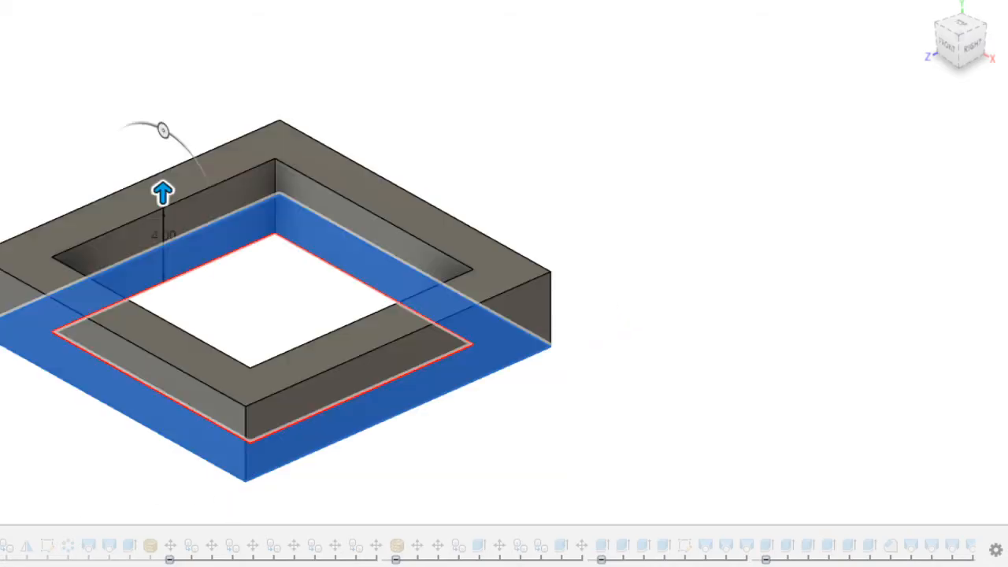
mouse_move(233, 261)
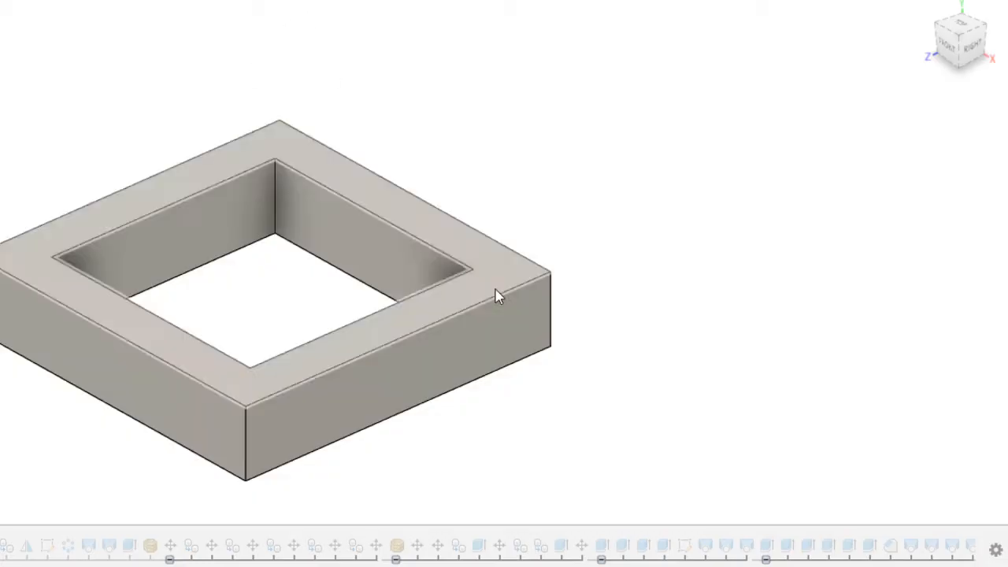
- Orbit the extruded frame to face the inner wall where the notch will go
left_click_drag(496, 297, 347, 278)
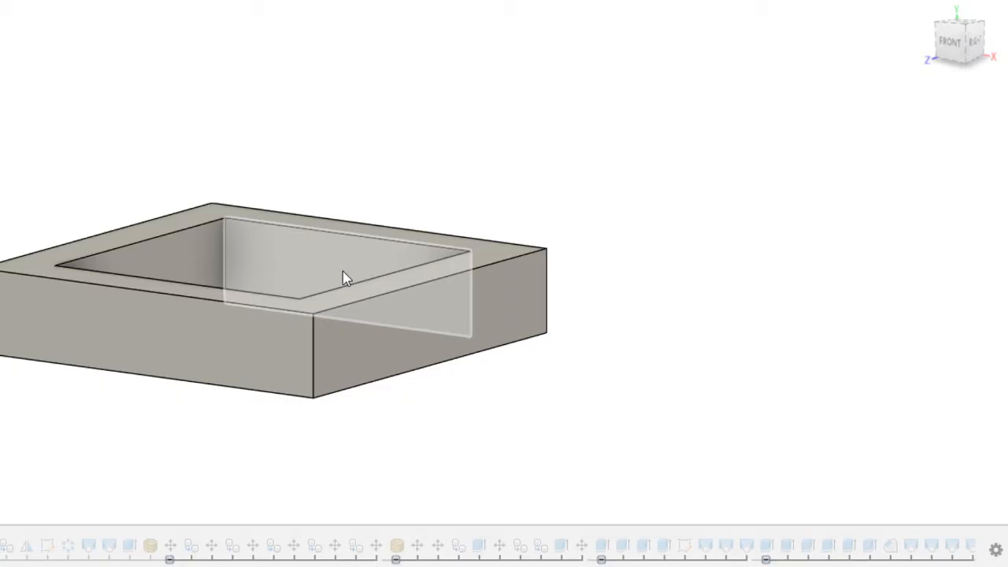
left_click_drag(344, 277, 501, 383)
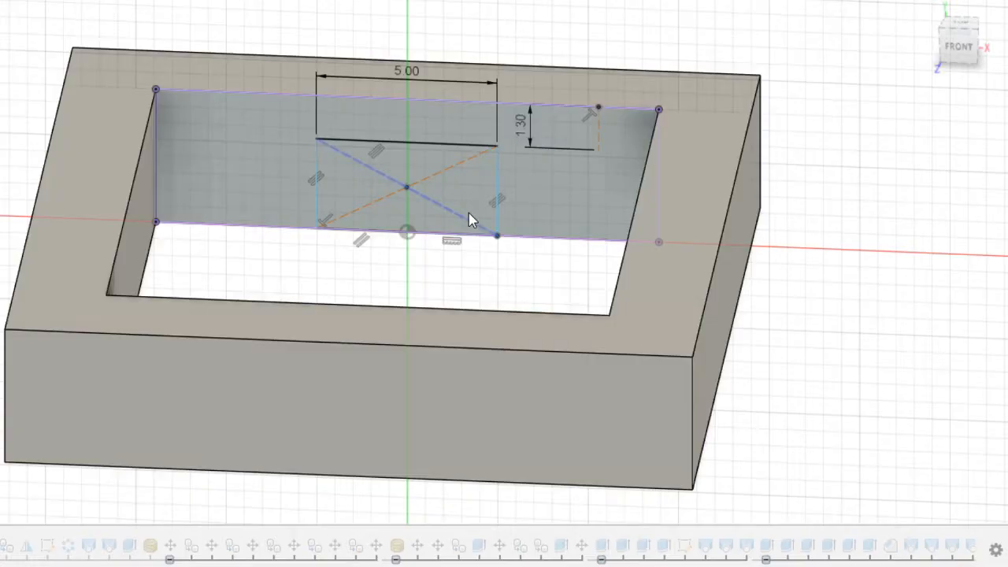
- Zoom in on the inner wall holding the 5.00 by 1.30 rectangle sketch
scroll("up", 3)
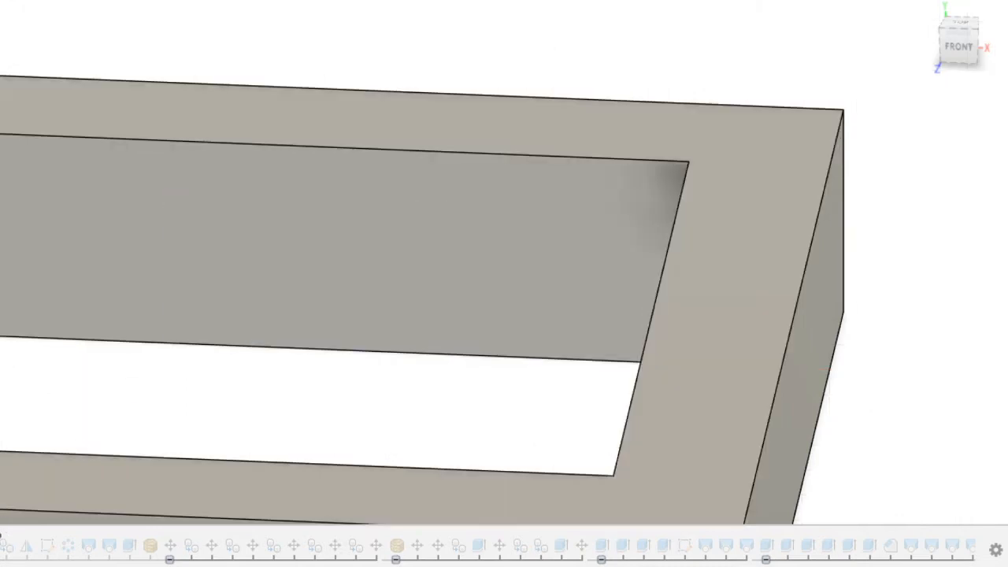
- Select the inner-wall rectangle profile for the notch cut extrude
left_click(307, 275)
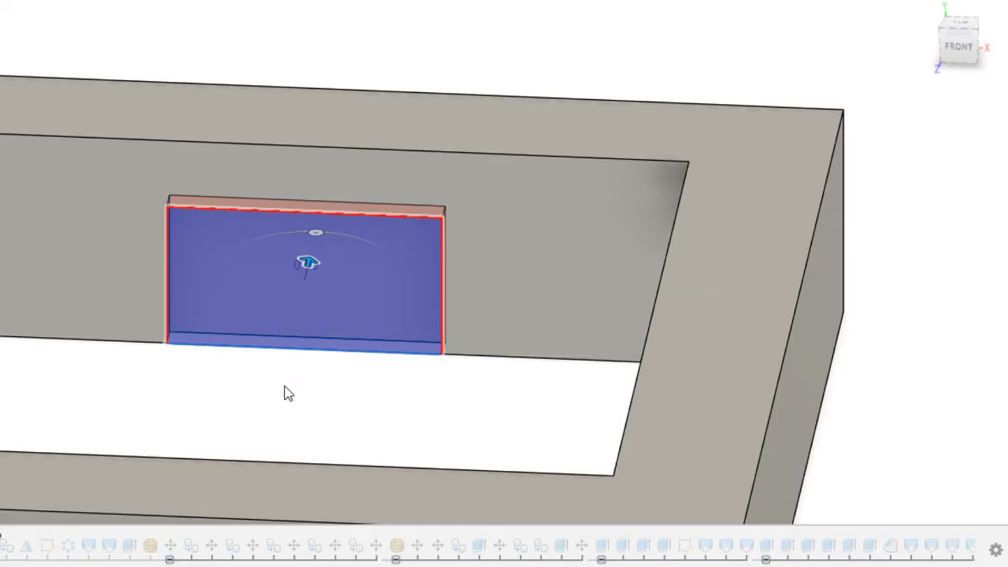
mouse_move(316, 423)
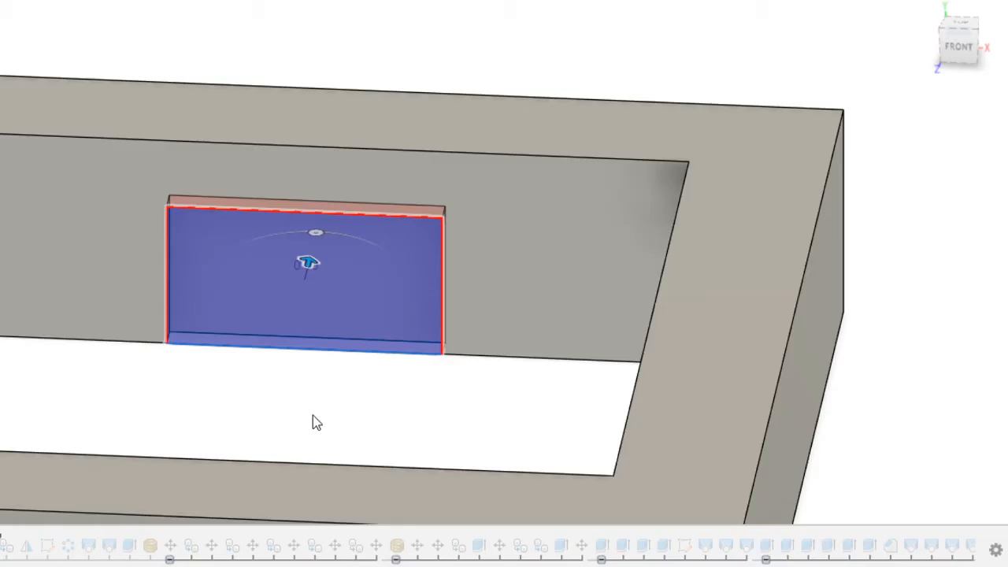
mouse_move(49, 287)
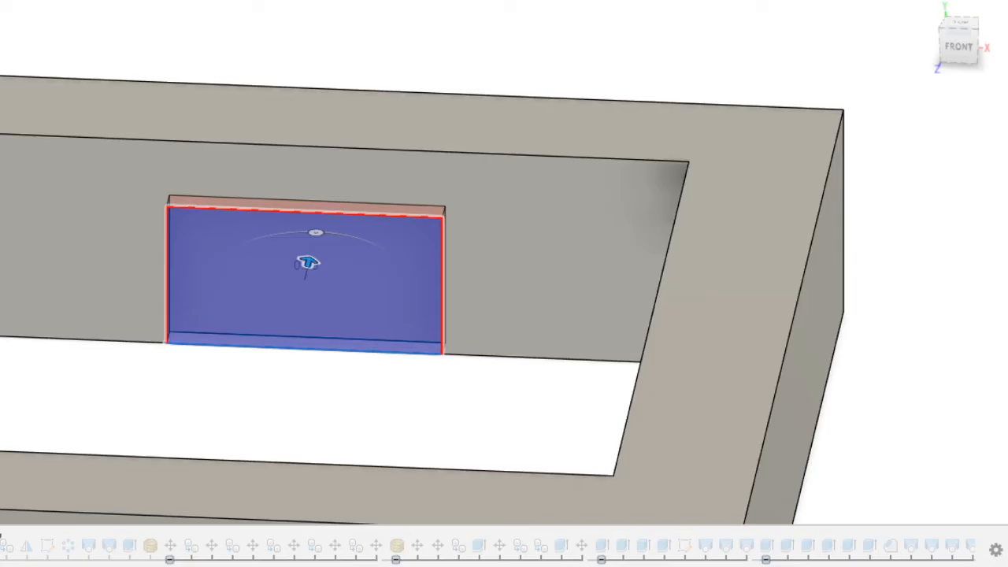
mouse_move(308, 81)
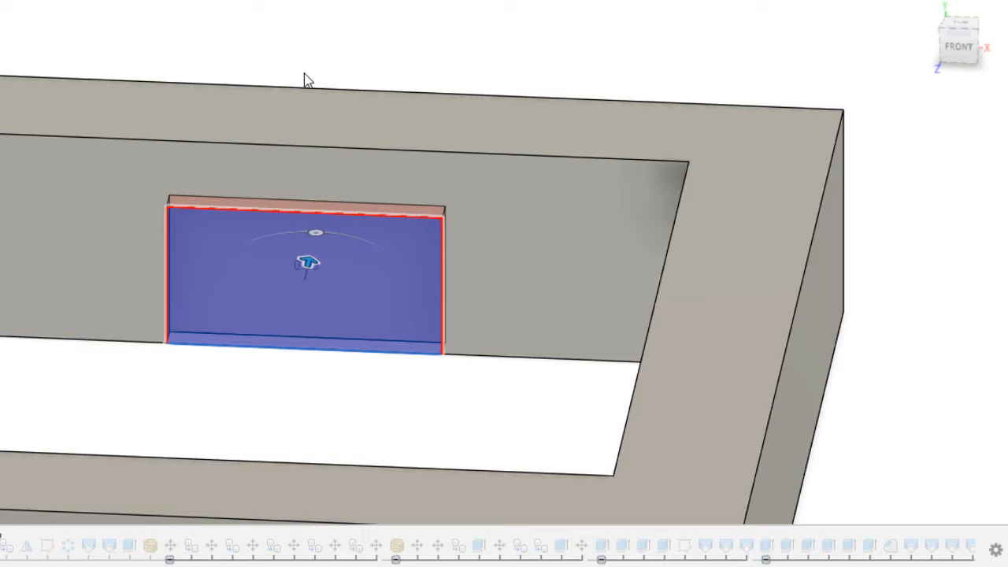
mouse_move(325, 356)
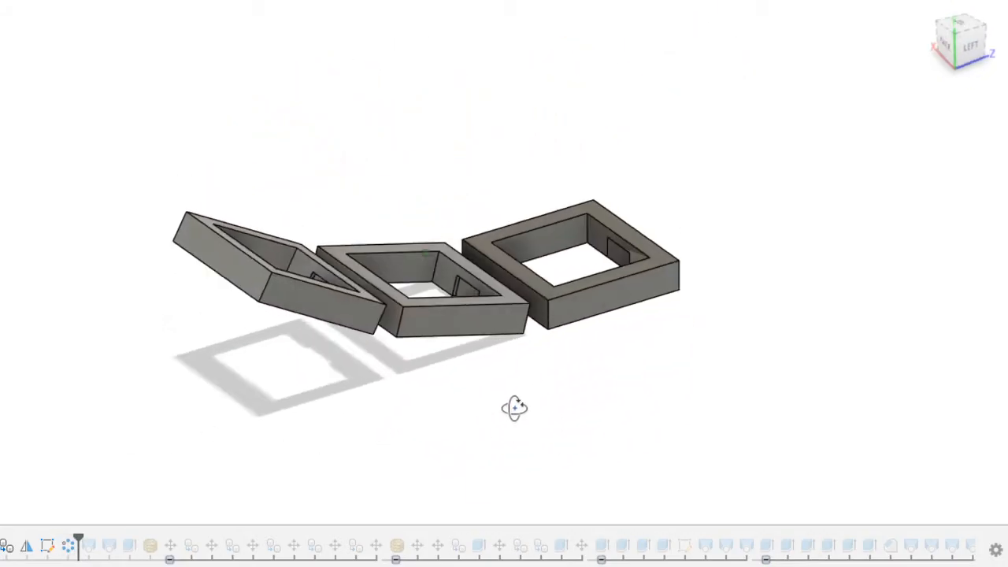
- View the arc of three tilted switch holders from the side
left_click_drag(513, 406, 386, 413)
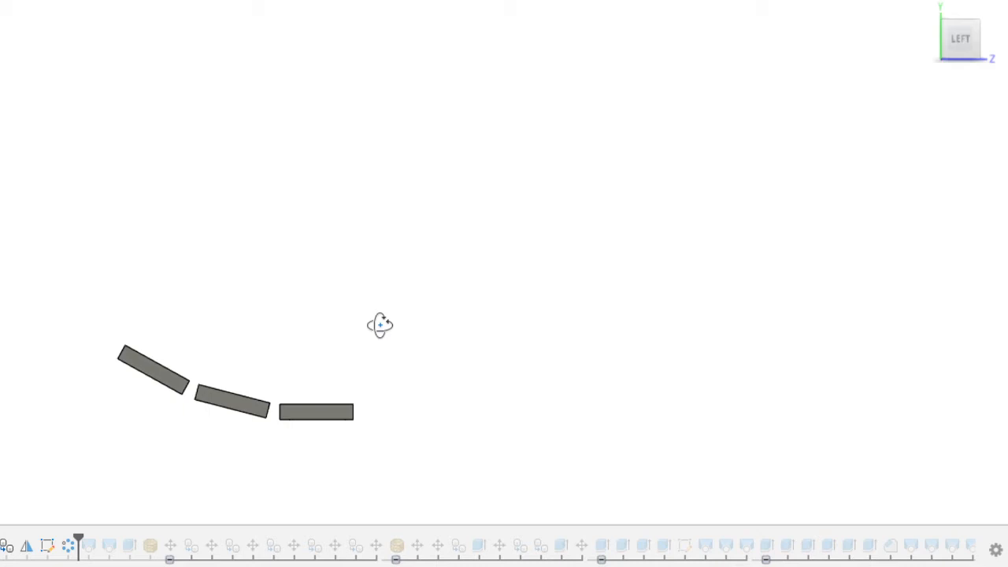
- Orbit around the three holders now joined into one continuous curved column
left_click_drag(381, 324, 173, 441)
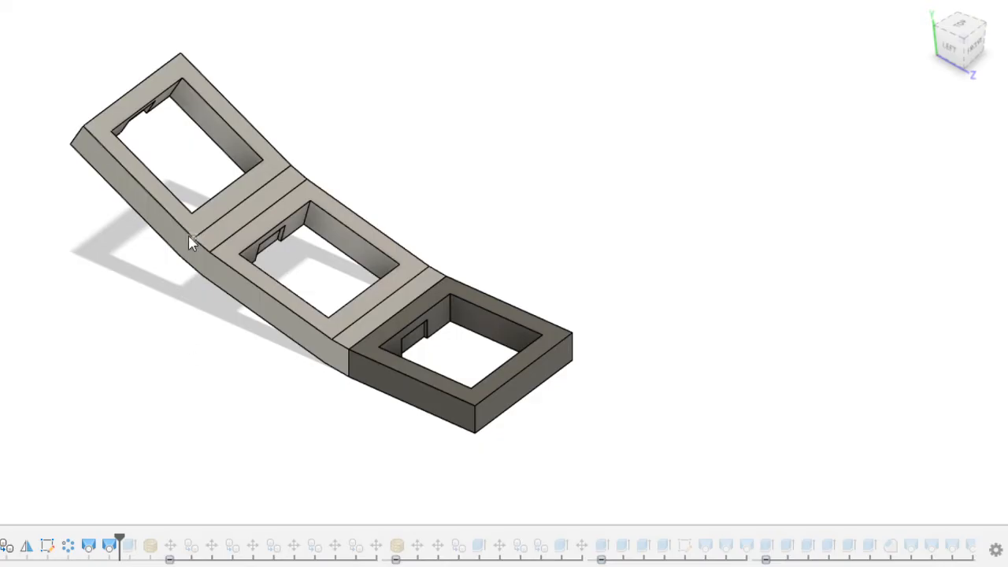
mouse_move(287, 3)
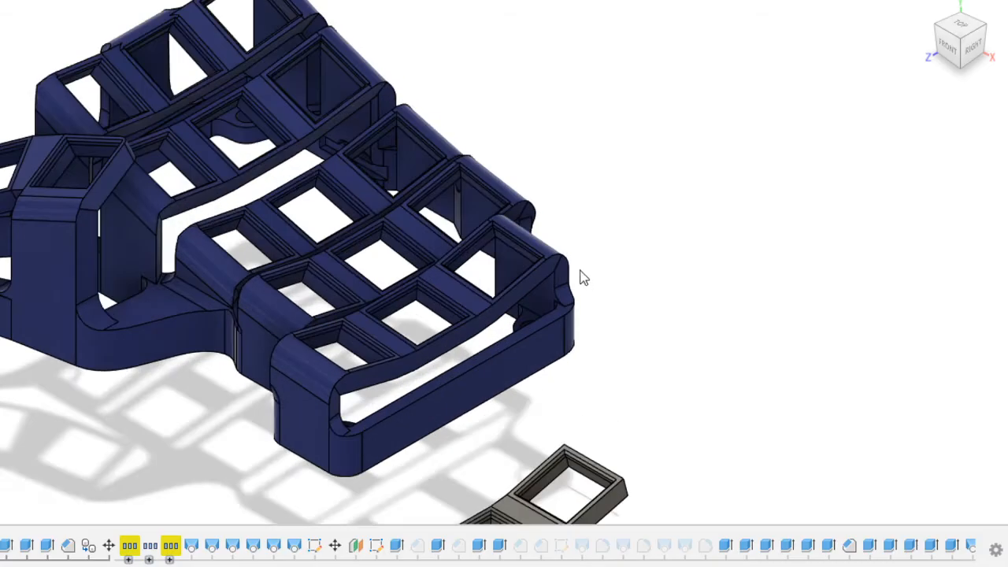
- Inspect the finished case's lofted walls, then roll the timeline back to the first curved column
left_click_drag(583, 276, 527, 264)
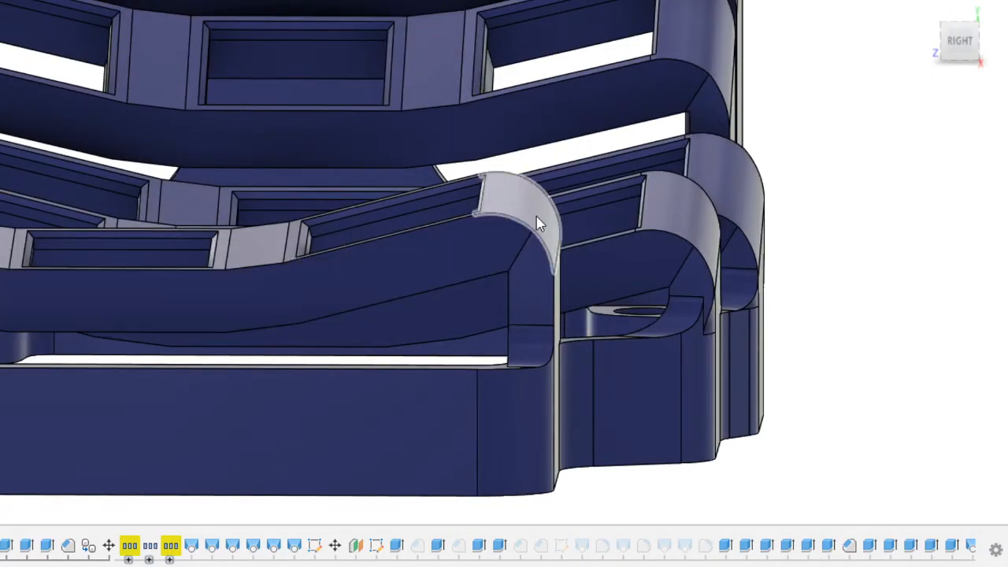
left_click_drag(539, 223, 448, 188)
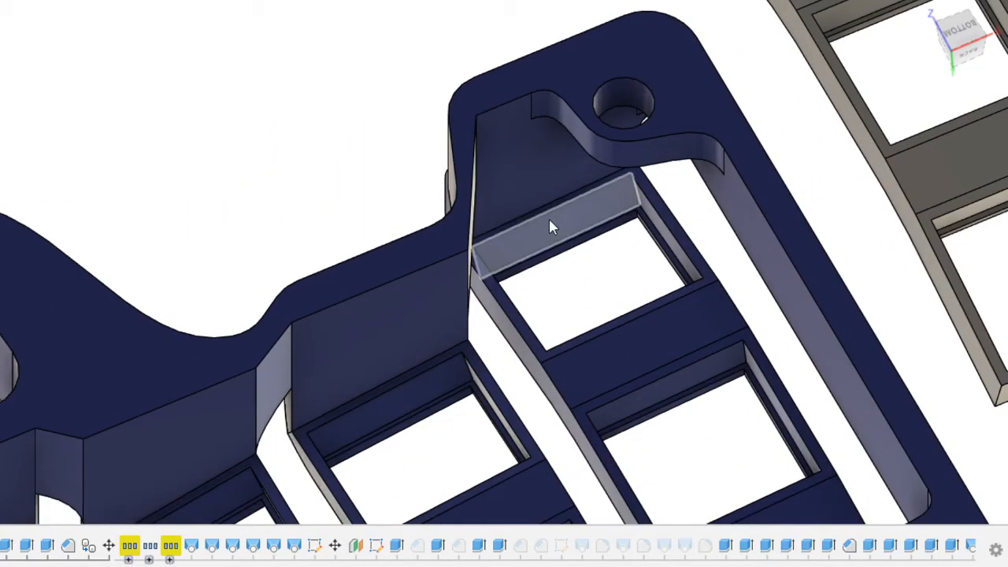
left_click_drag(552, 228, 606, 384)
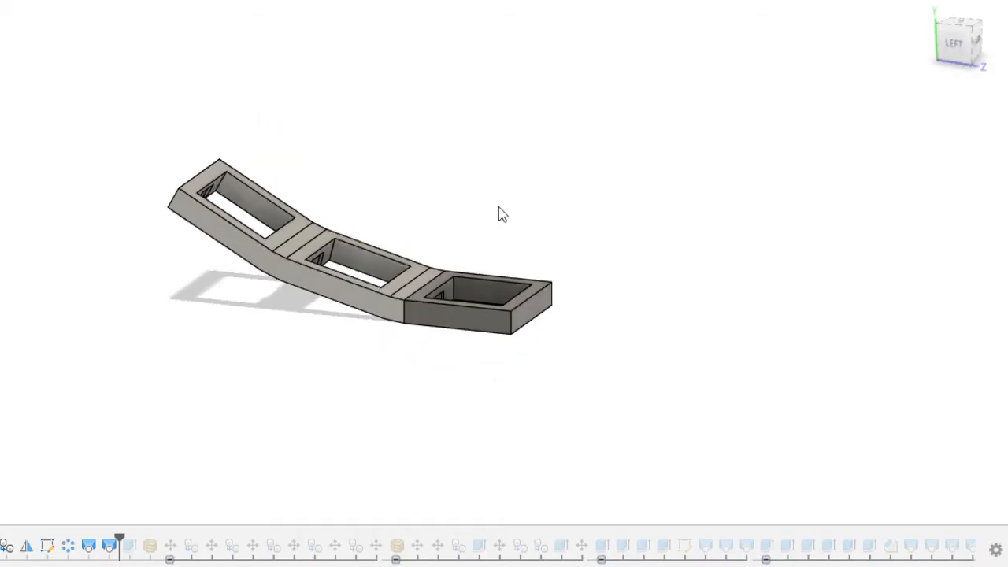
- Orbit around the single rolled-back column of three notched holders
left_click_drag(505, 212, 489, 230)
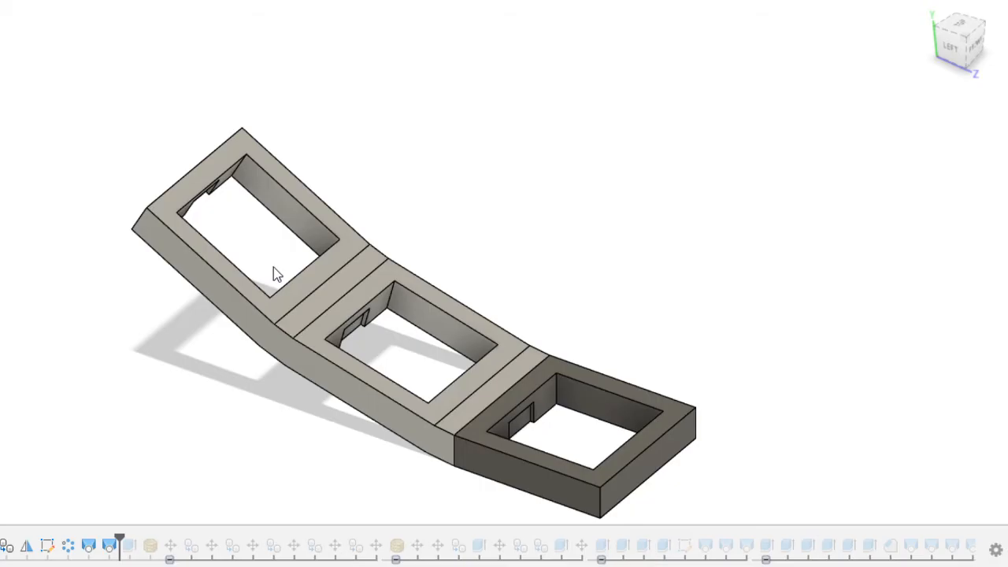
mouse_move(265, 249)
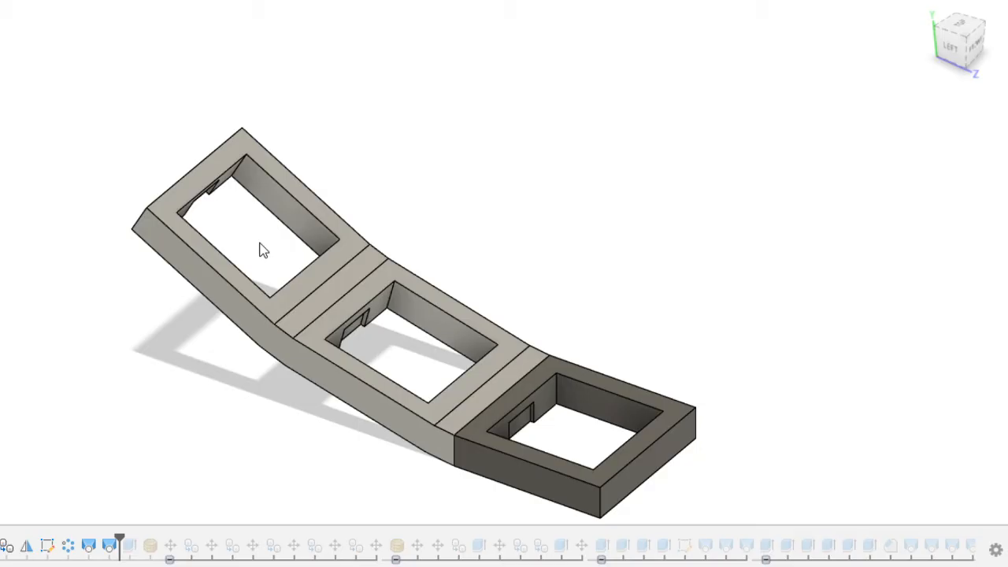
mouse_move(230, 302)
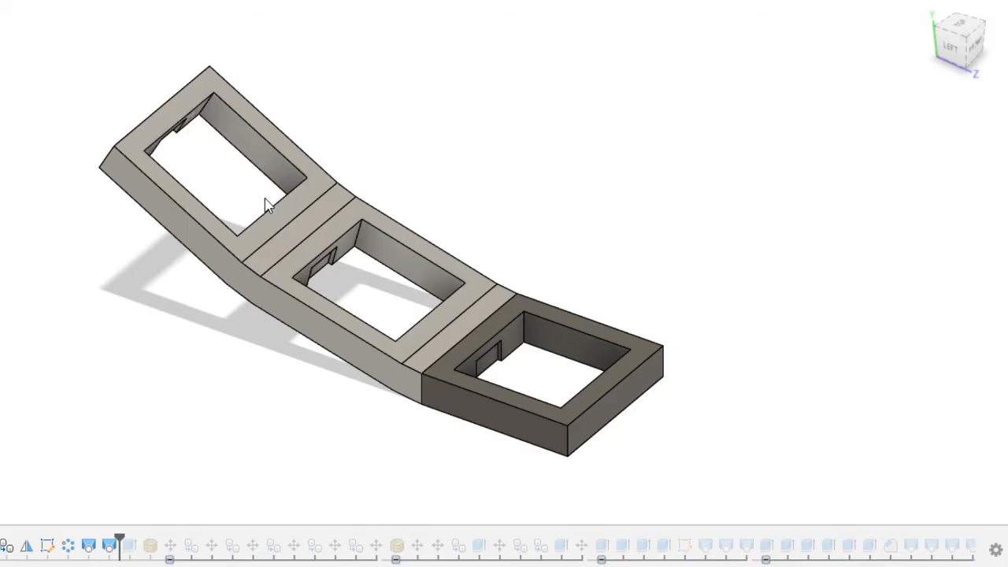
mouse_move(179, 129)
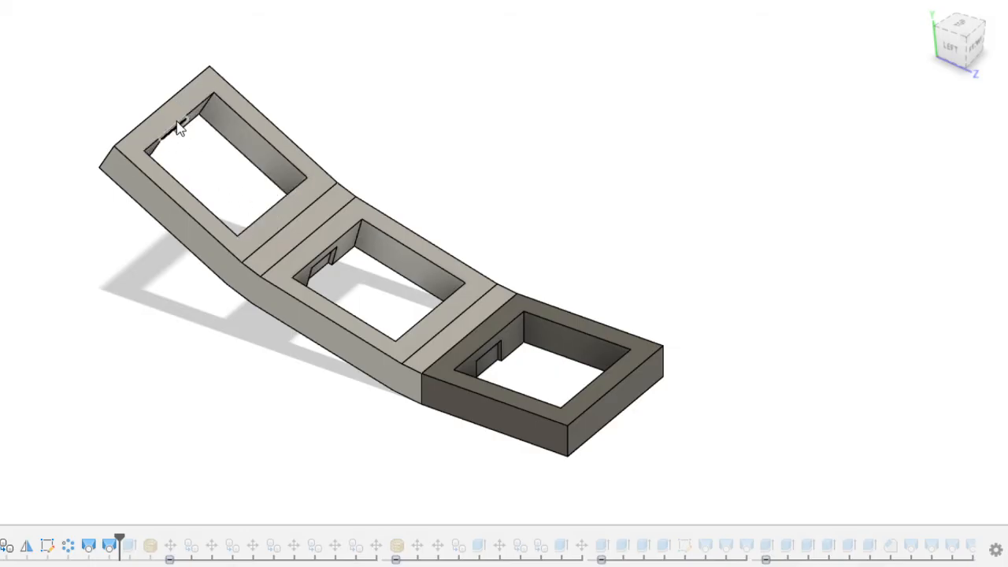
mouse_move(173, 422)
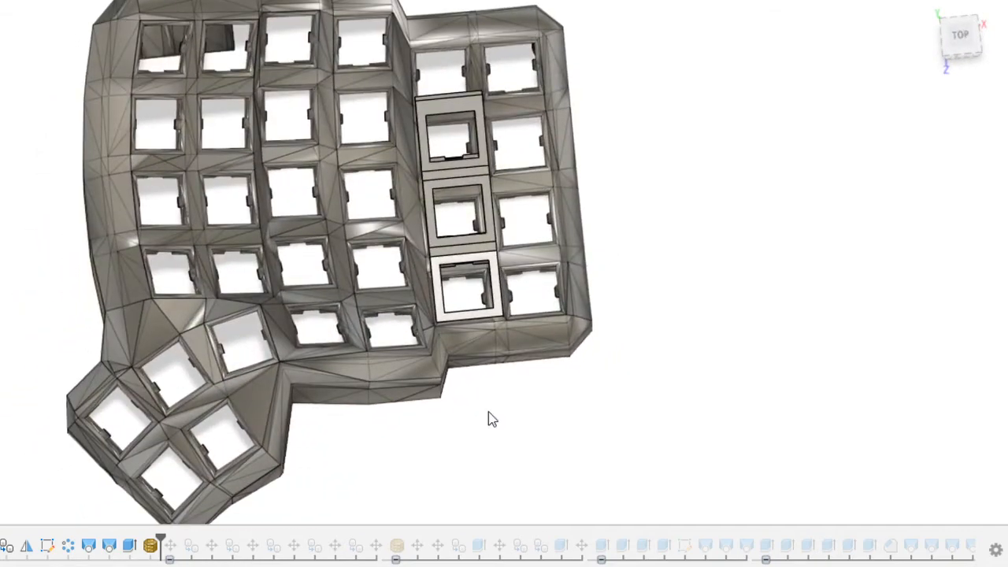
- Tilt to an angled view and zoom out to show all curved columns and the thumb group
left_click_drag(492, 419, 528, 416)
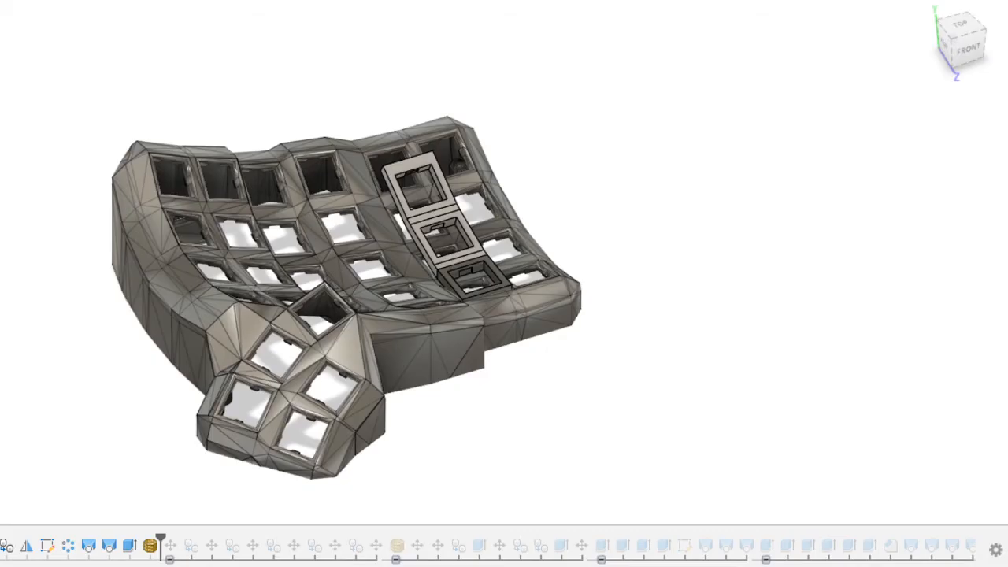
mouse_move(563, 372)
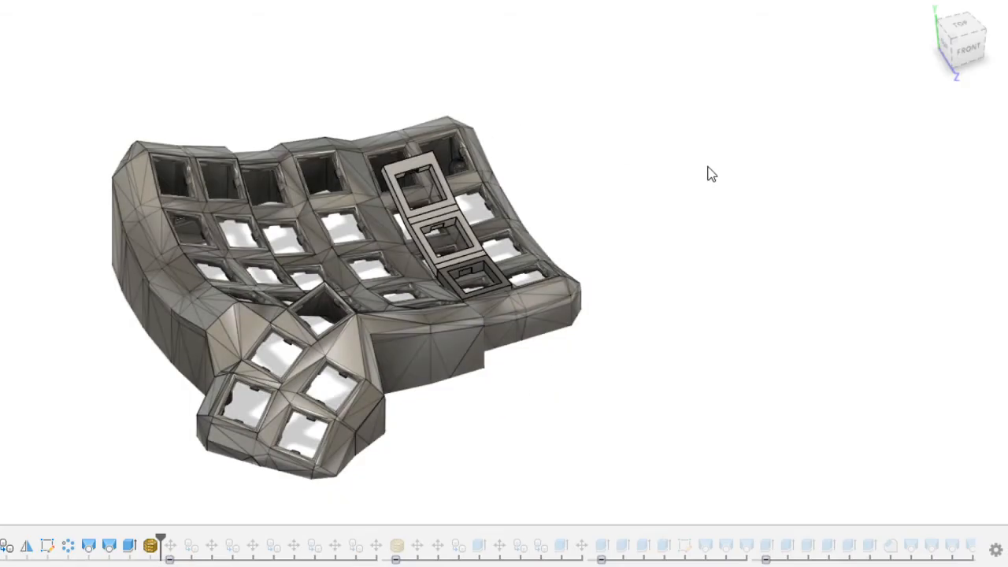
mouse_move(690, 184)
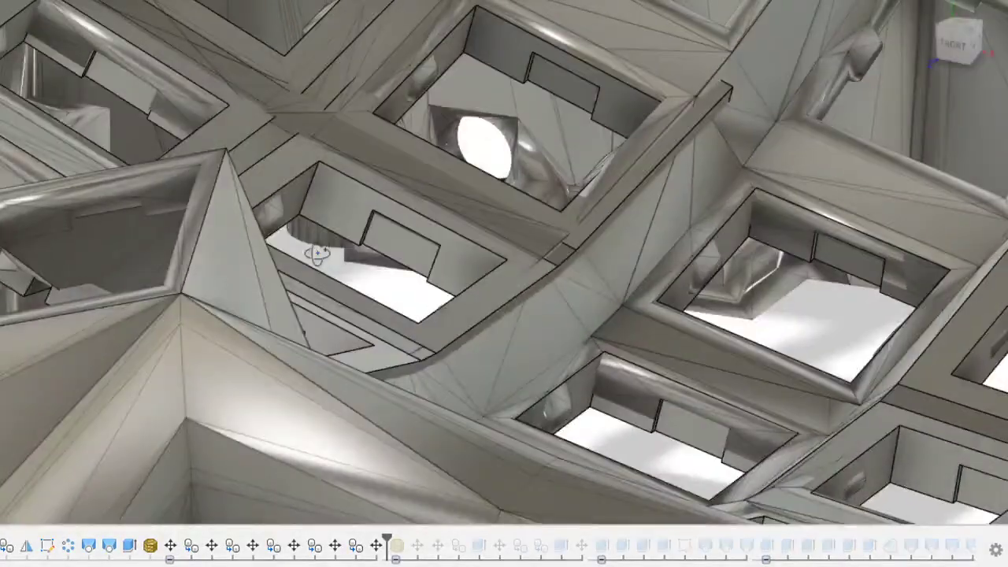
left_click_drag(331, 252, 402, 300)
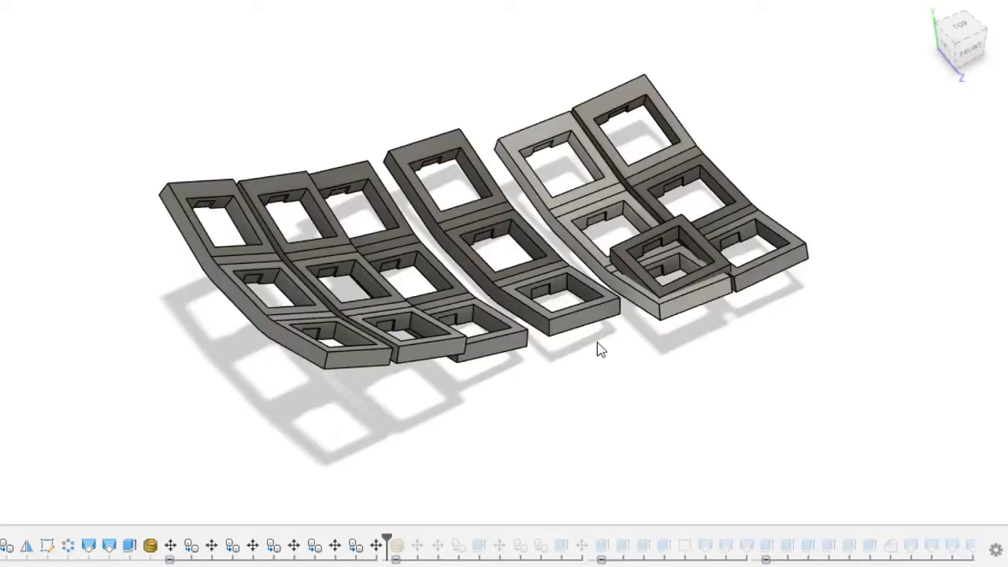
- Orbit to view the columns and the moved thumb holder from another angle
left_click_drag(599, 349, 542, 49)
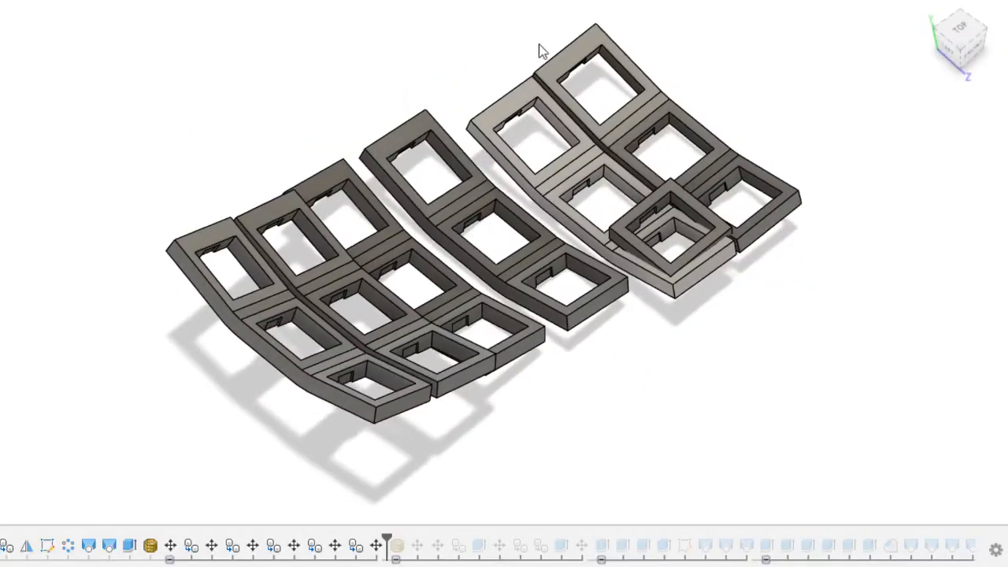
mouse_move(816, 145)
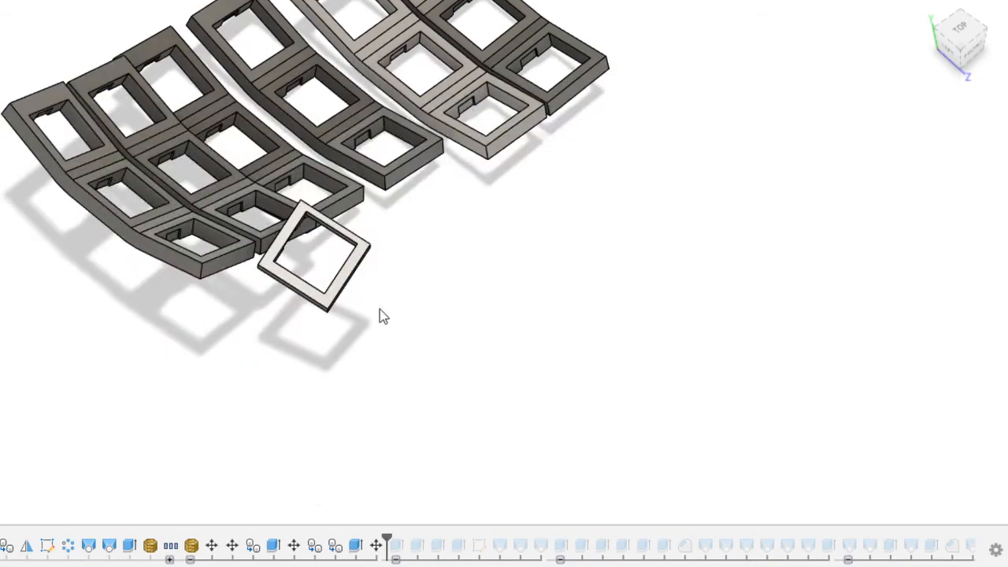
mouse_move(416, 356)
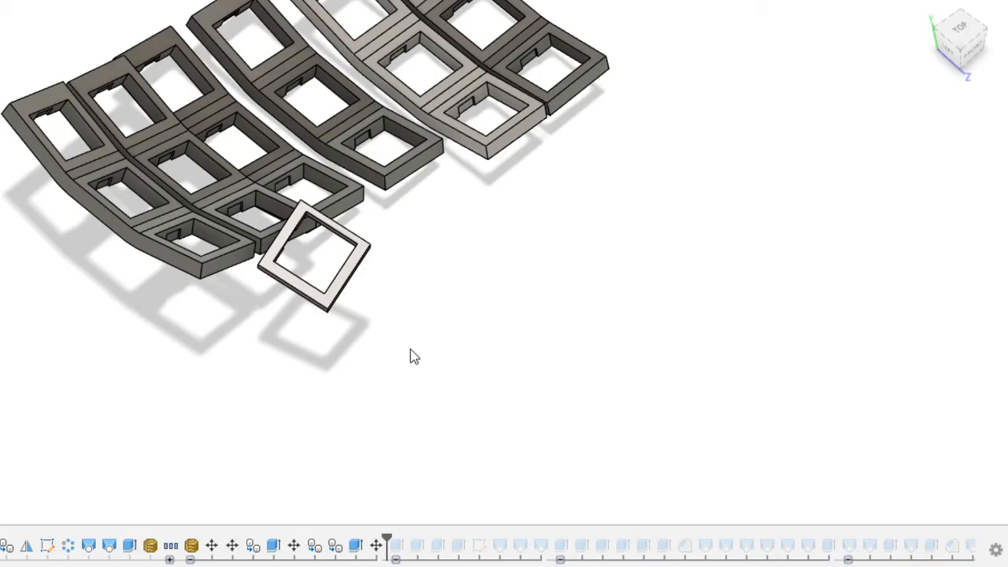
- Inspect the three thumb holders from the Left view and return to looking down from above
left_click_drag(416, 357, 391, 360)
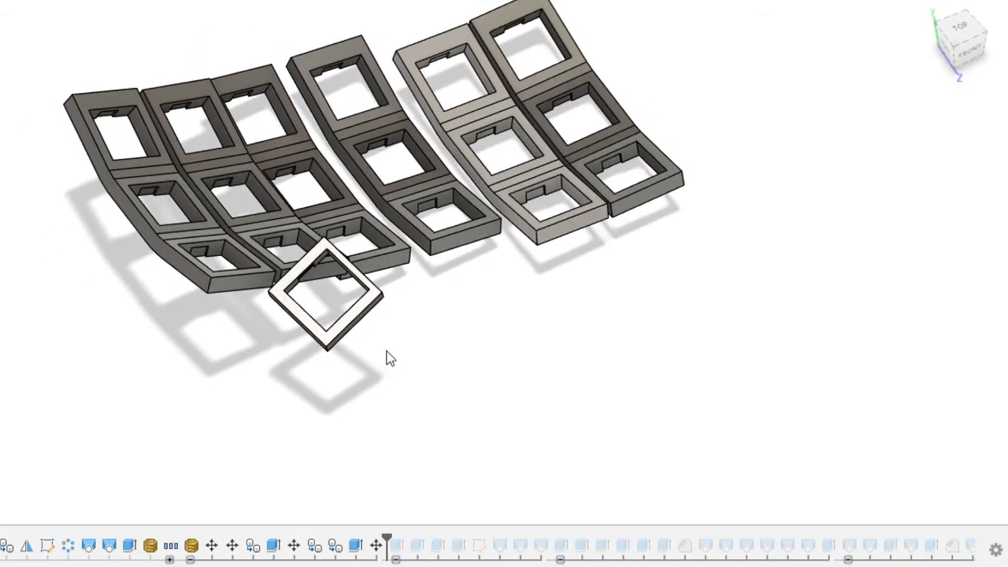
mouse_move(113, 432)
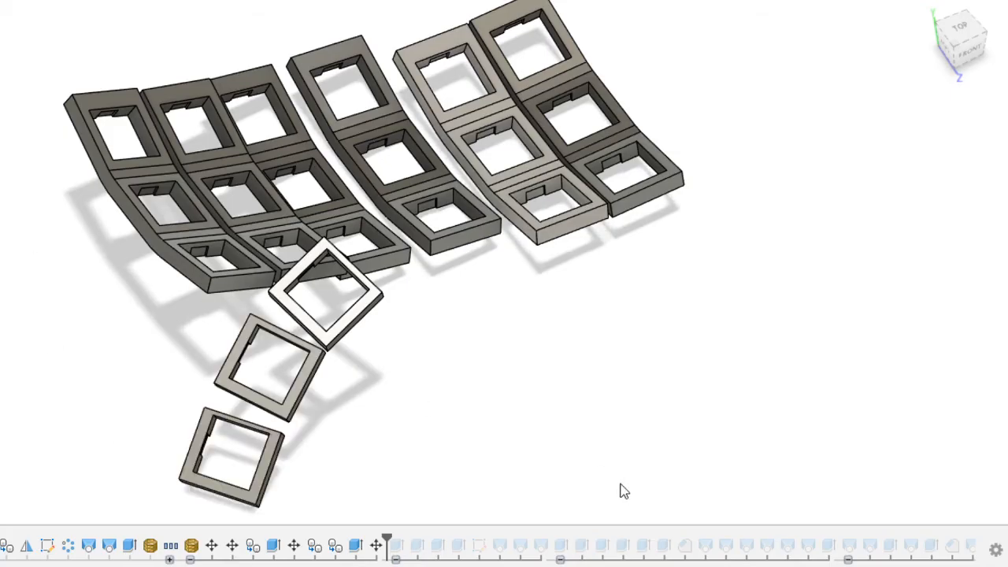
left_click_drag(622, 489, 475, 292)
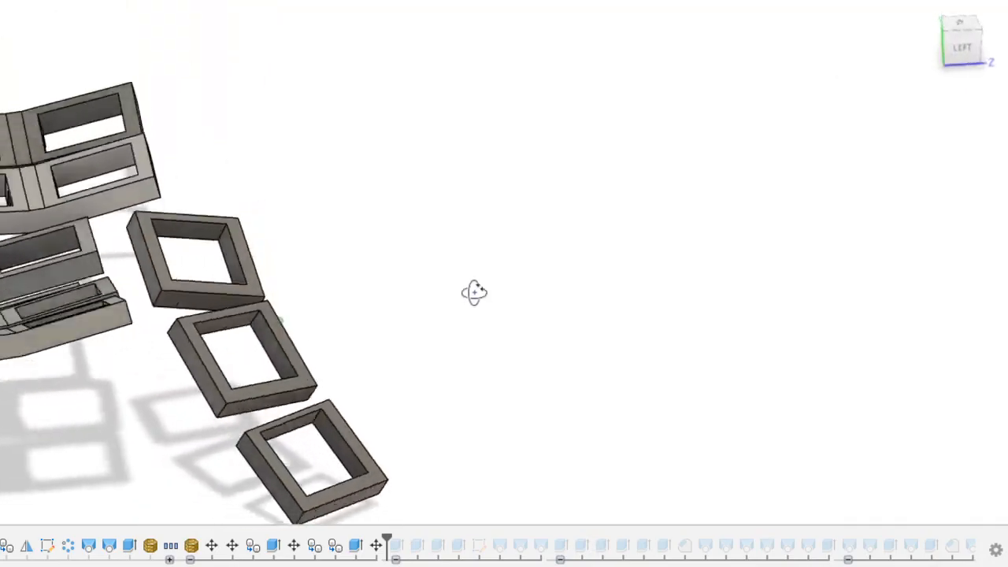
left_click_drag(474, 291, 345, 489)
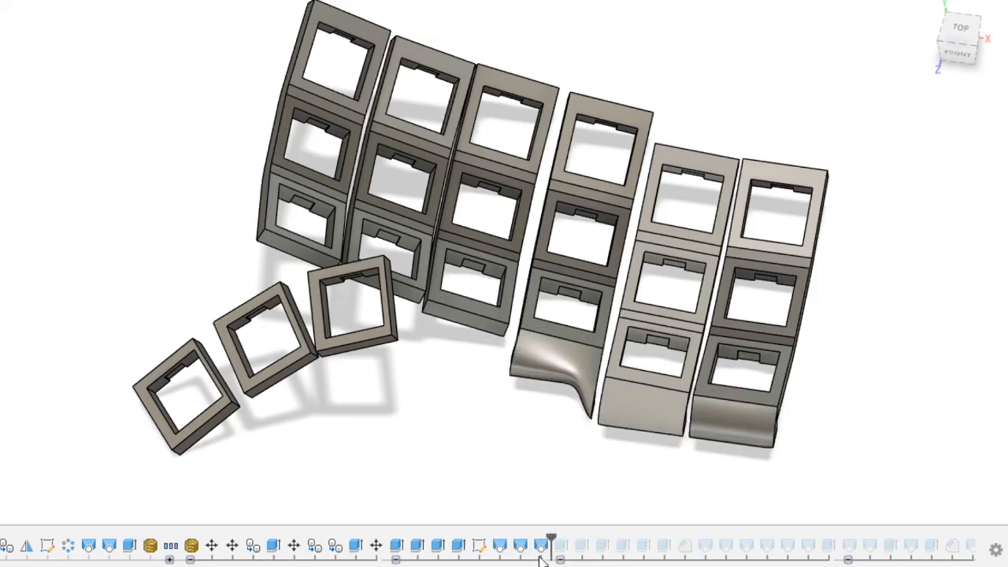
- Roll the timeline back to the plate outline sketch and orbit to inspect it under the holders
left_click(482, 546)
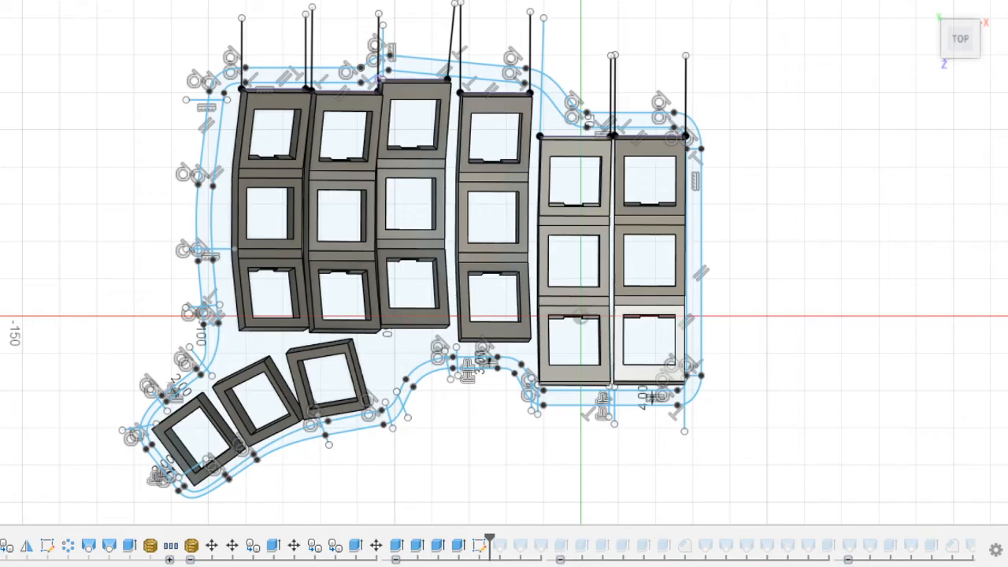
mouse_move(476, 430)
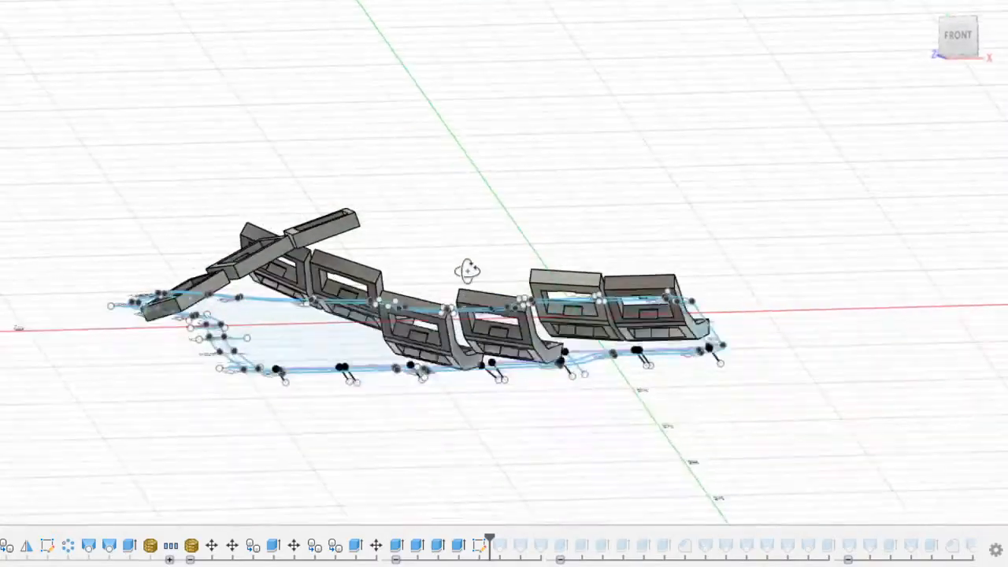
left_click_drag(467, 271, 490, 381)
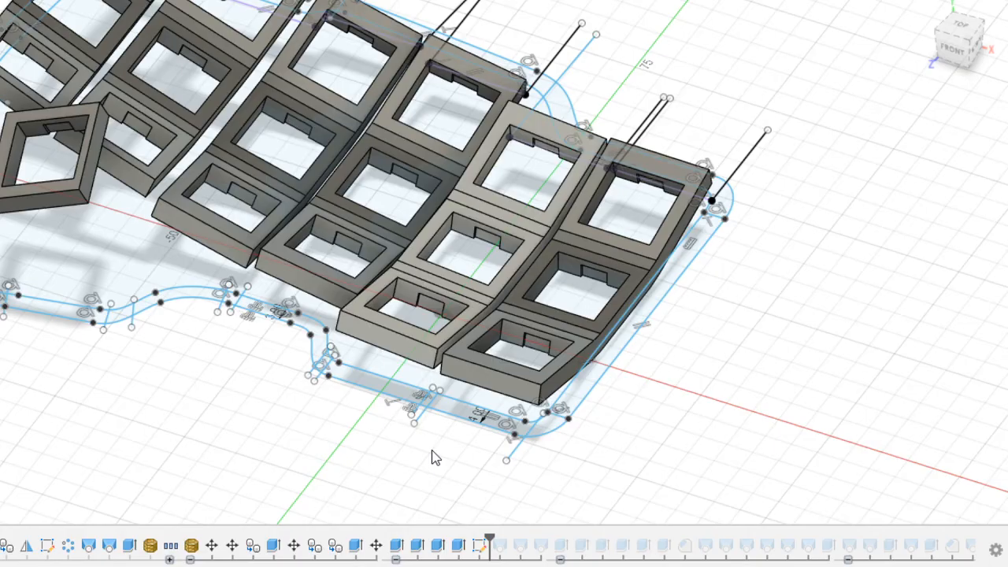
left_click_drag(433, 457, 260, 438)
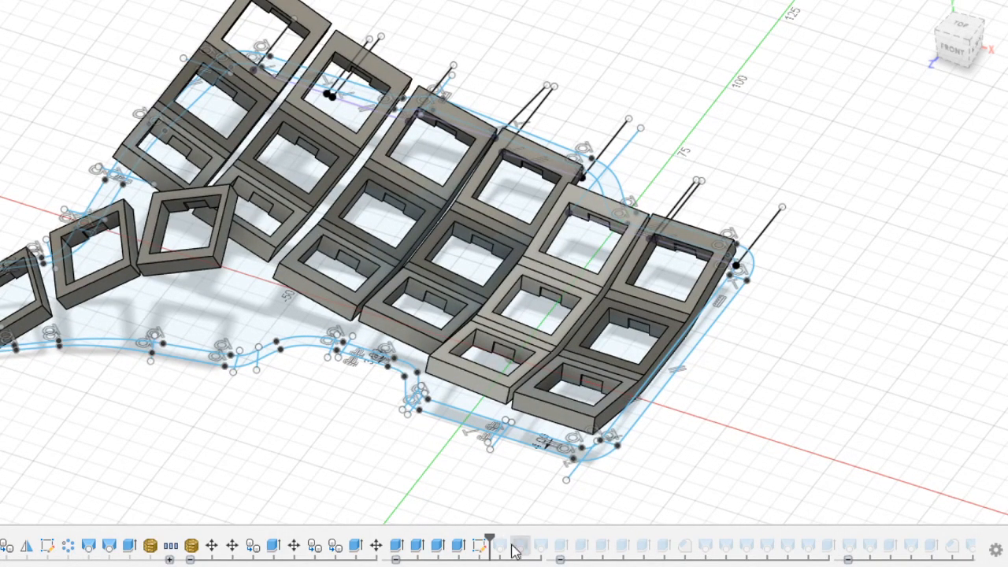
mouse_move(516, 543)
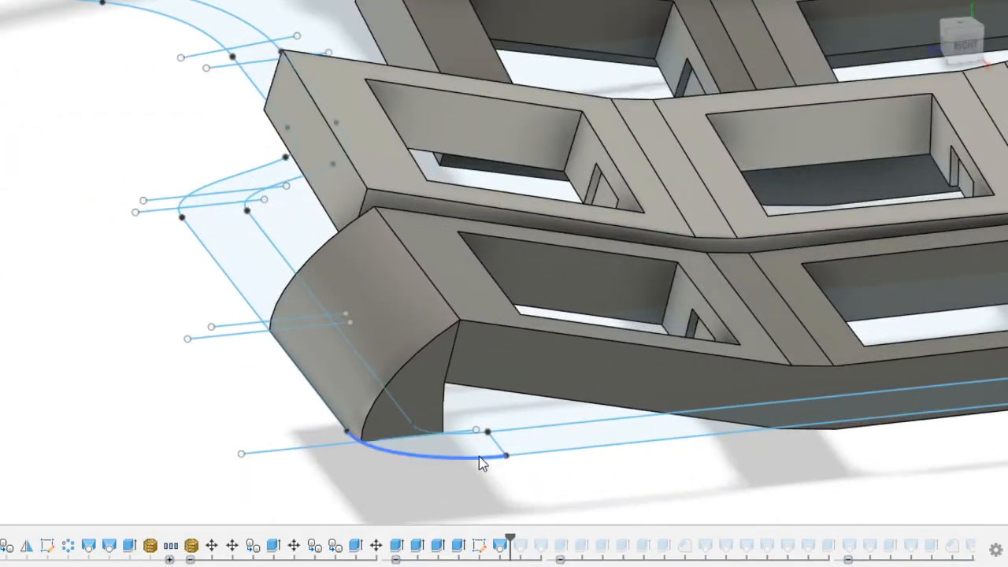
left_click_drag(483, 463, 245, 449)
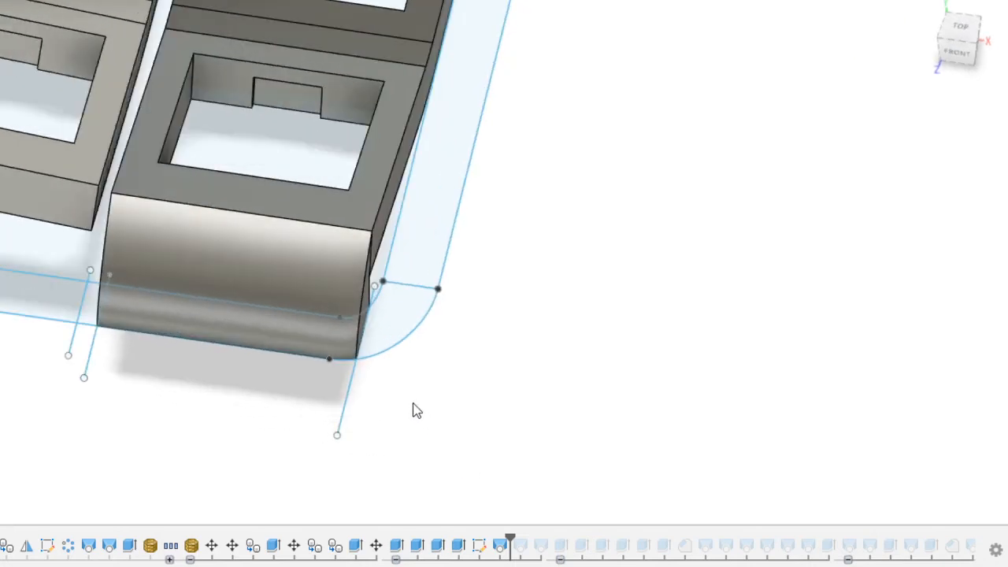
left_click_drag(418, 410, 512, 240)
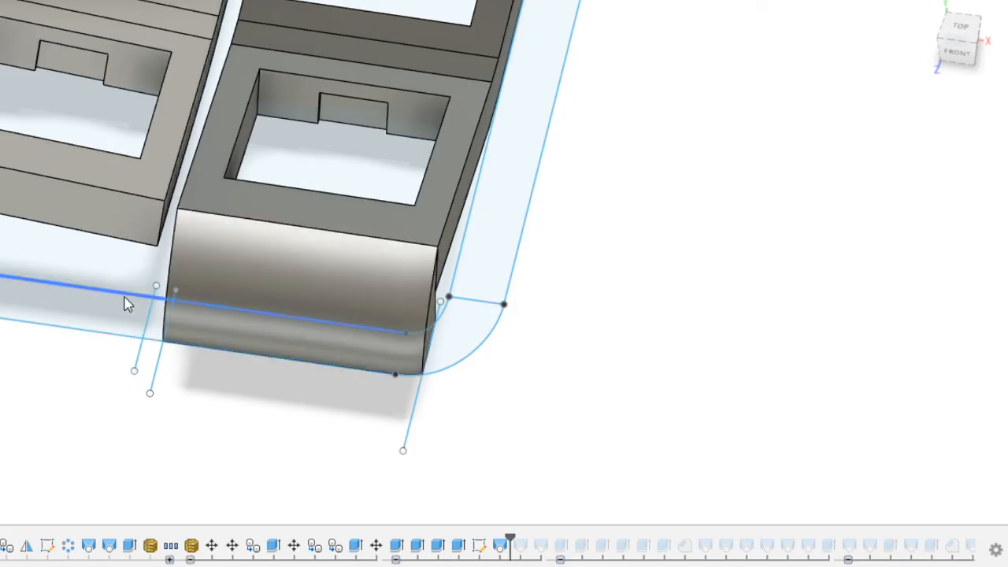
mouse_move(126, 298)
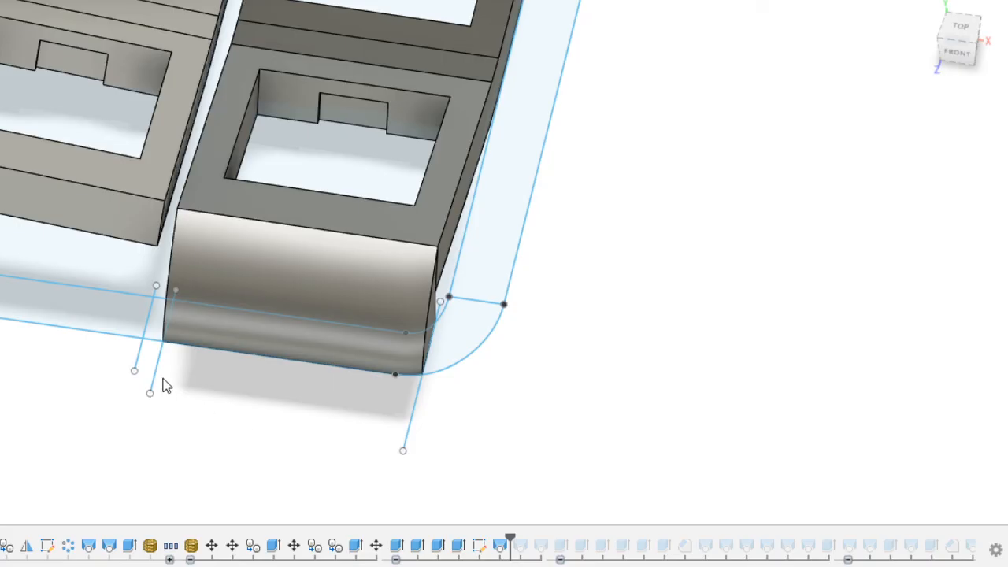
mouse_move(161, 380)
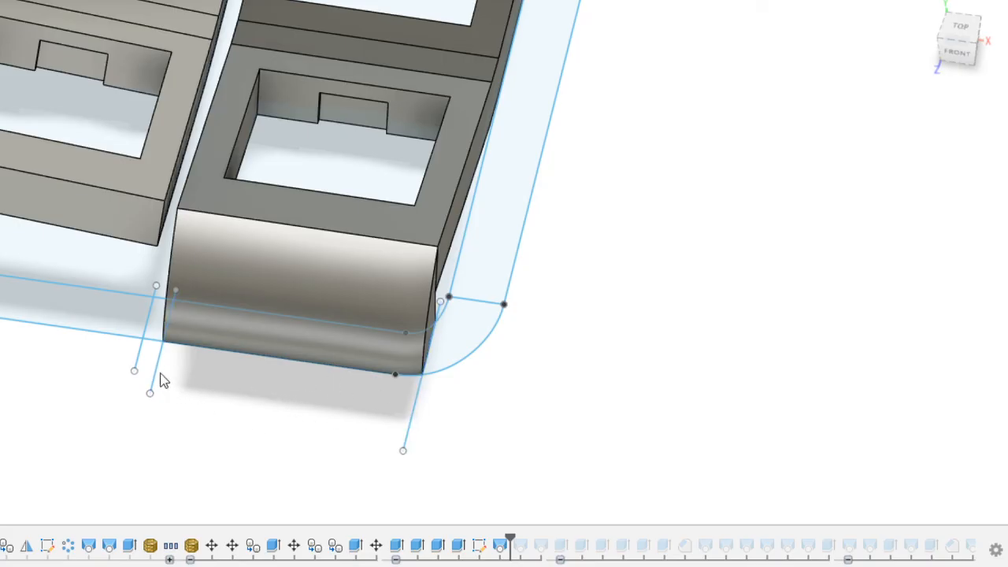
mouse_move(240, 375)
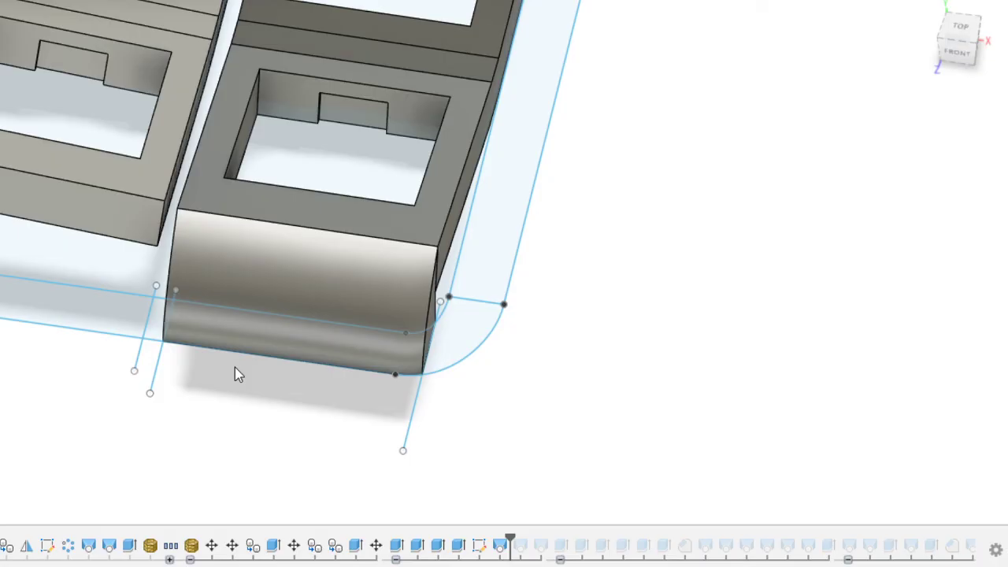
mouse_move(227, 400)
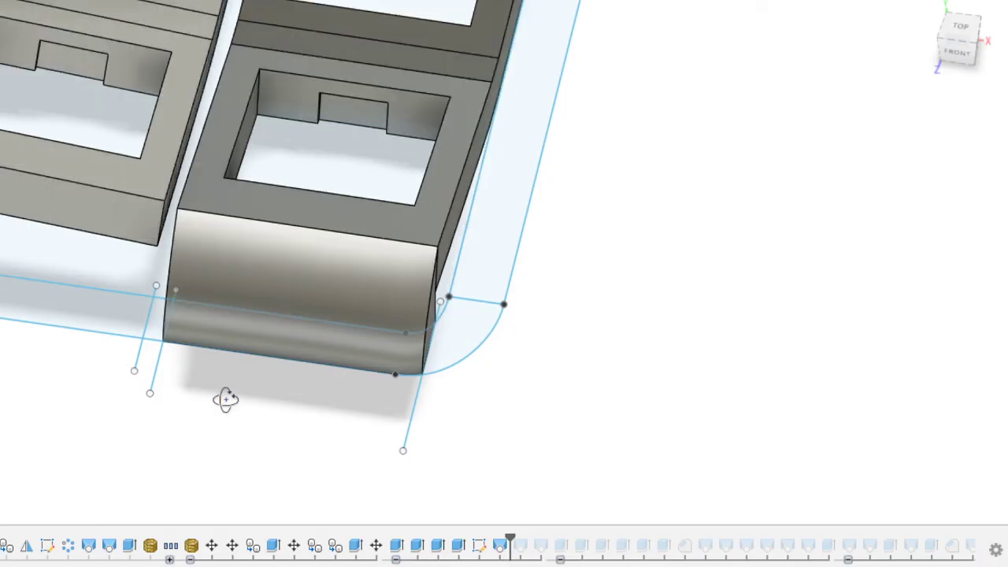
left_click_drag(224, 401, 176, 350)
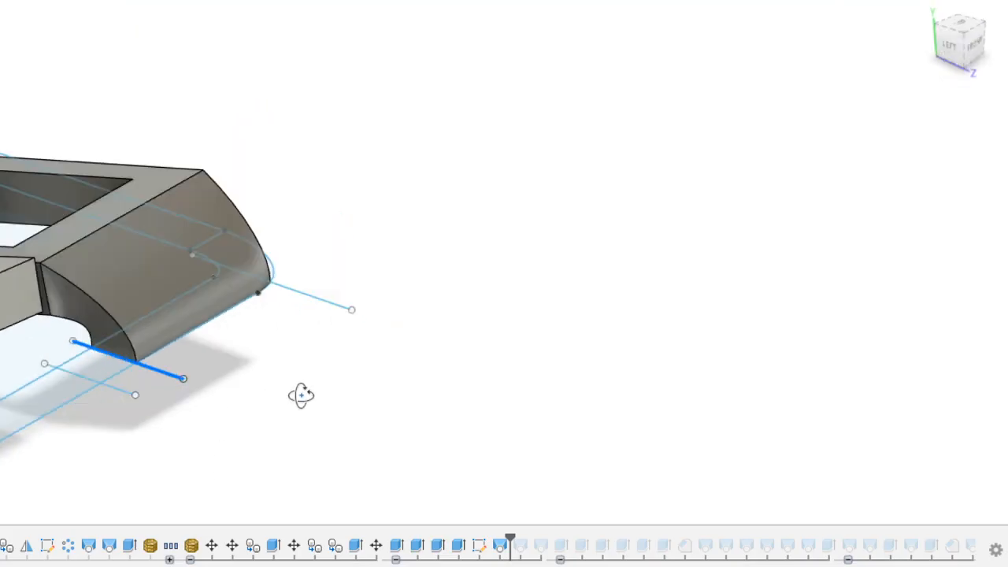
left_click_drag(302, 396, 255, 442)
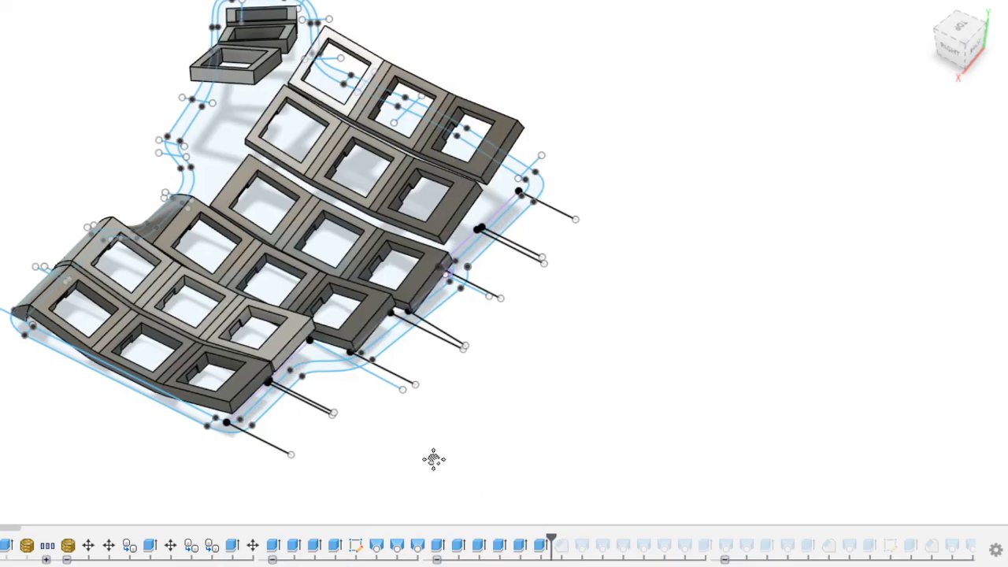
scroll("up", 3)
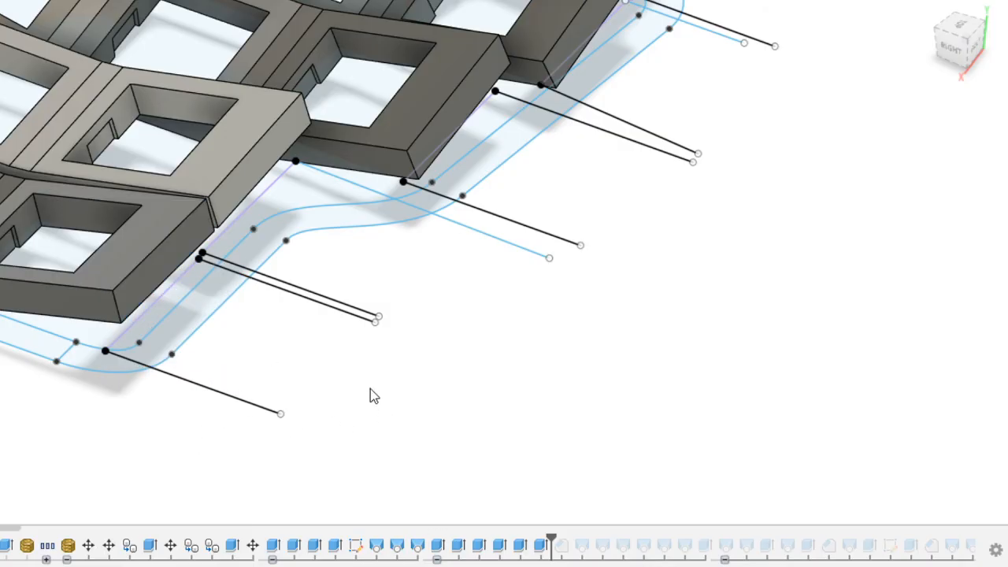
left_click(457, 103)
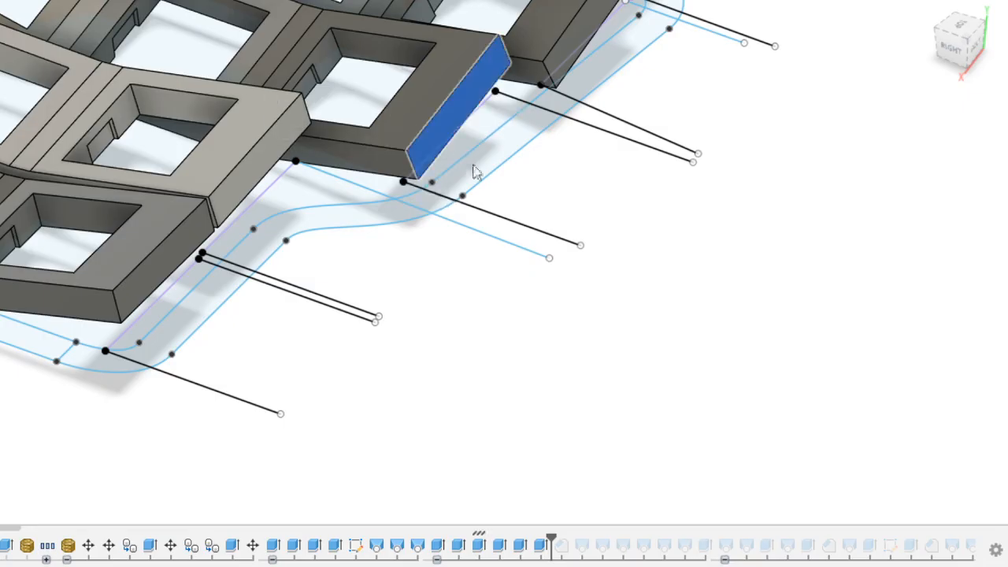
left_click_drag(475, 171, 491, 334)
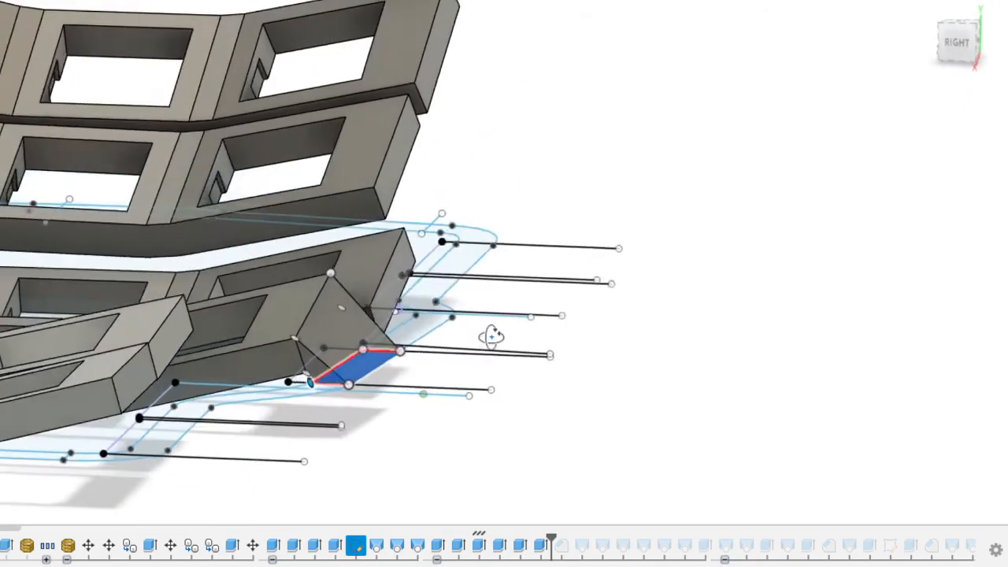
left_click_drag(491, 334, 507, 312)
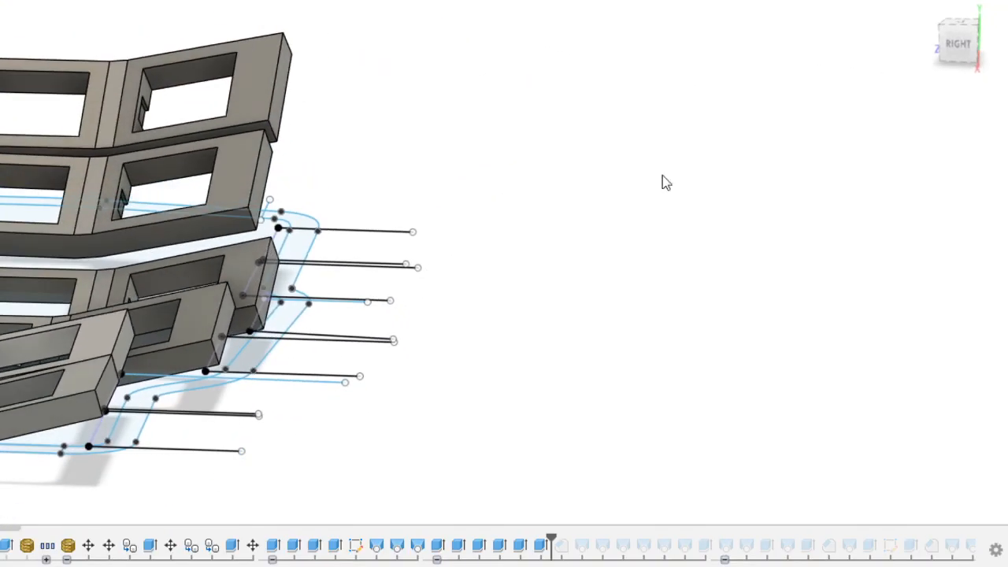
left_click_drag(665, 182, 212, 268)
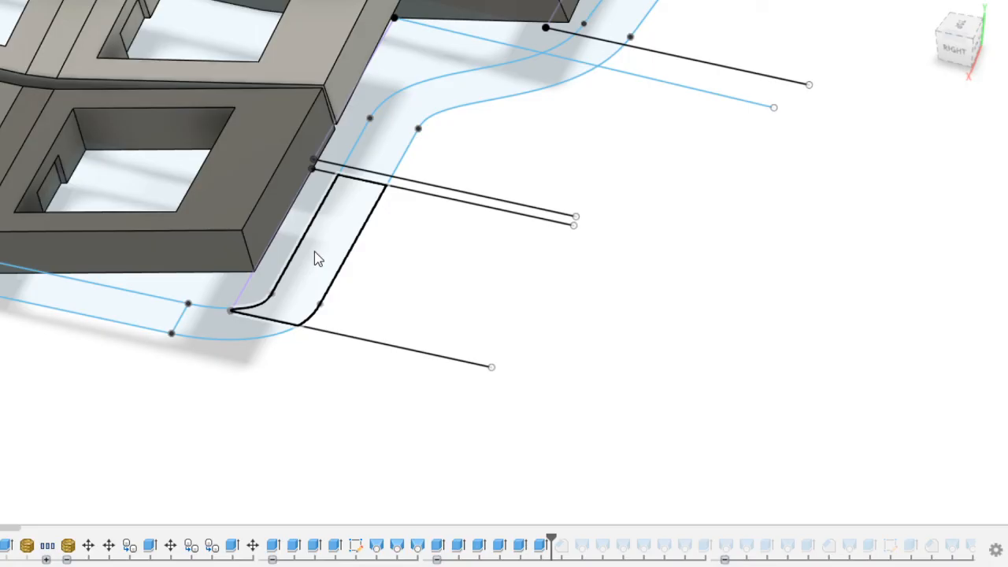
left_click(315, 259)
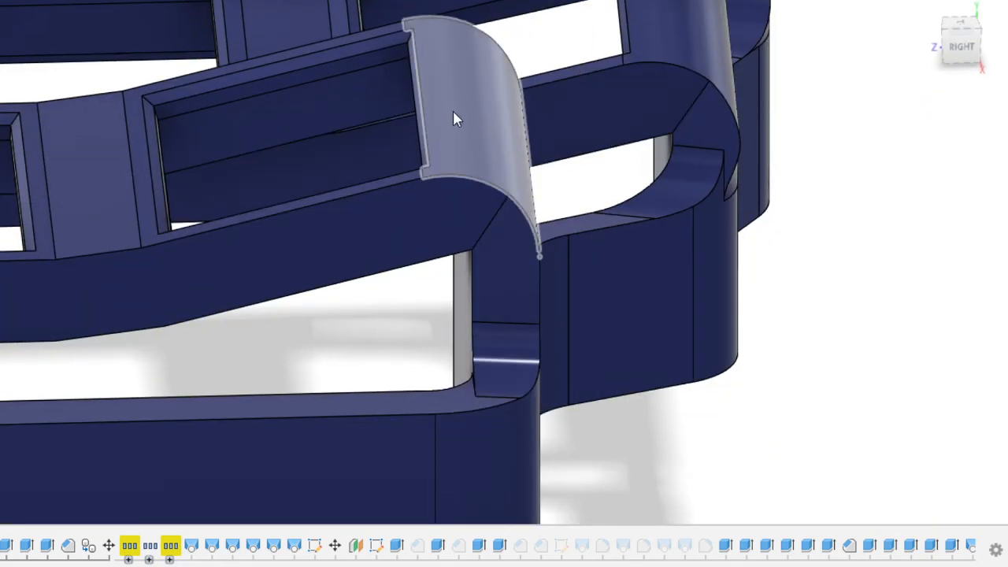
mouse_move(526, 132)
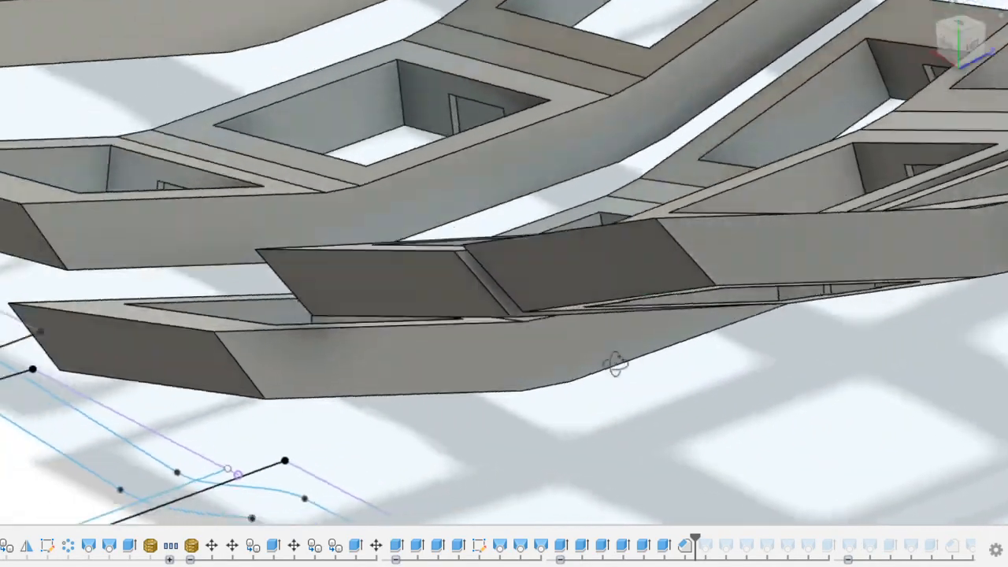
left_click_drag(614, 363, 284, 229)
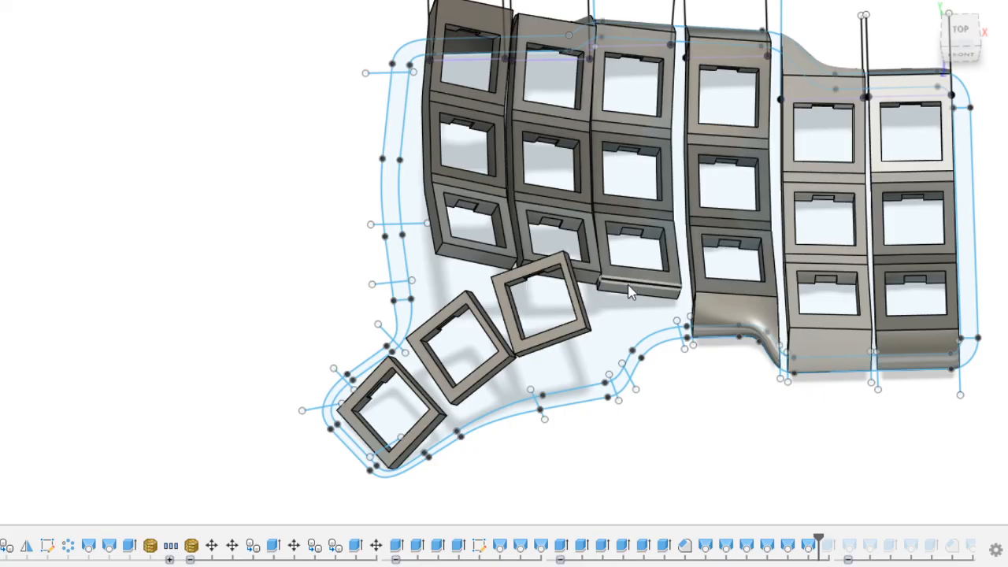
mouse_move(475, 267)
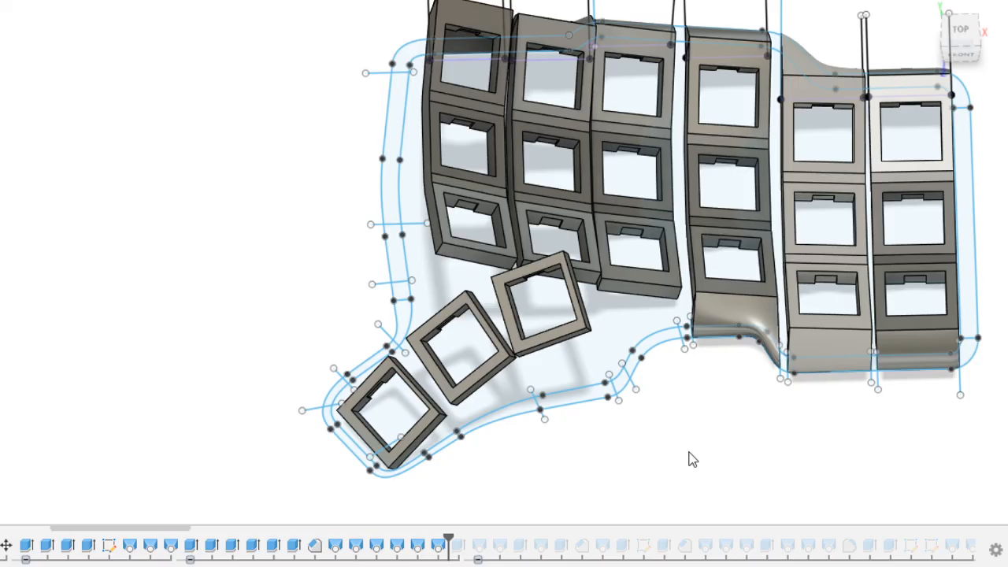
mouse_move(470, 260)
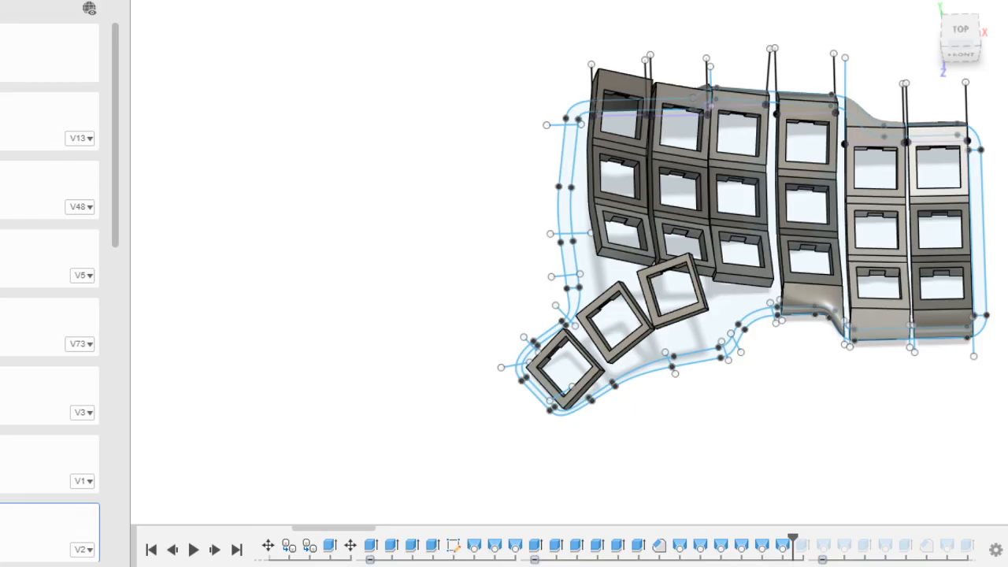
- Show the Data Panel listing the project's designs with their version numbers
left_click(596, 224)
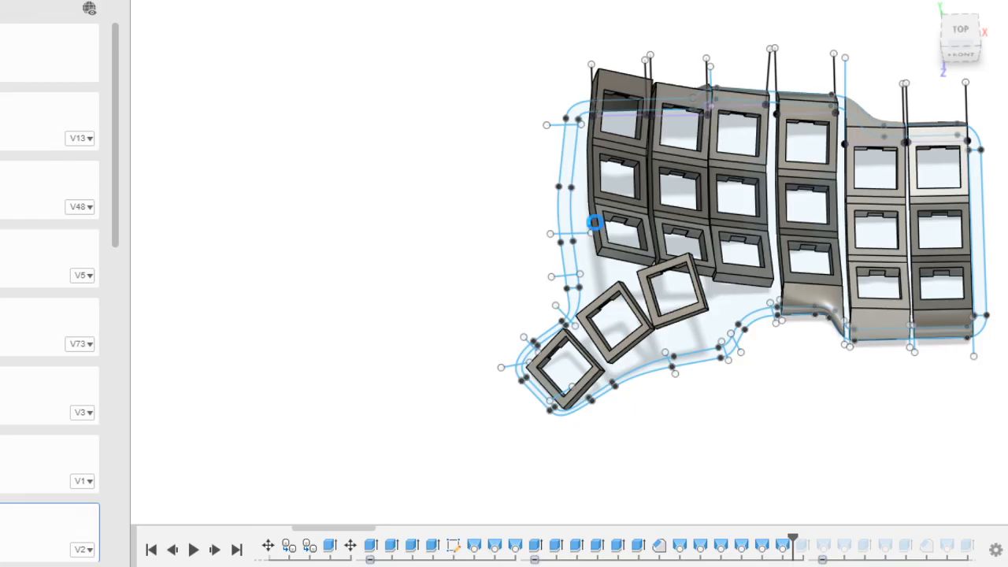